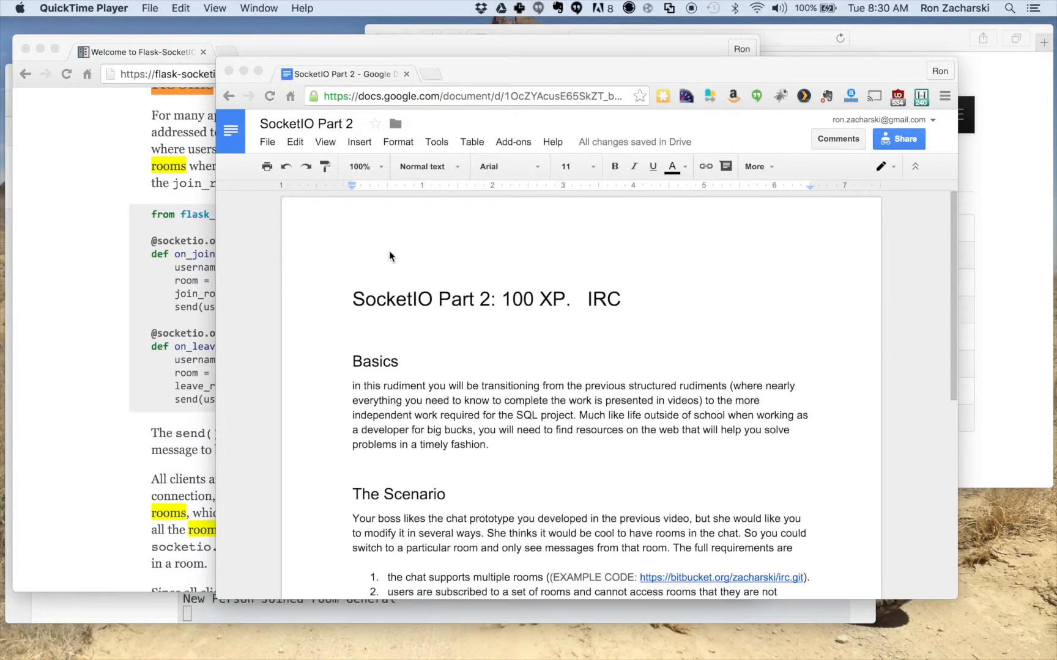
mouse_move(423, 319)
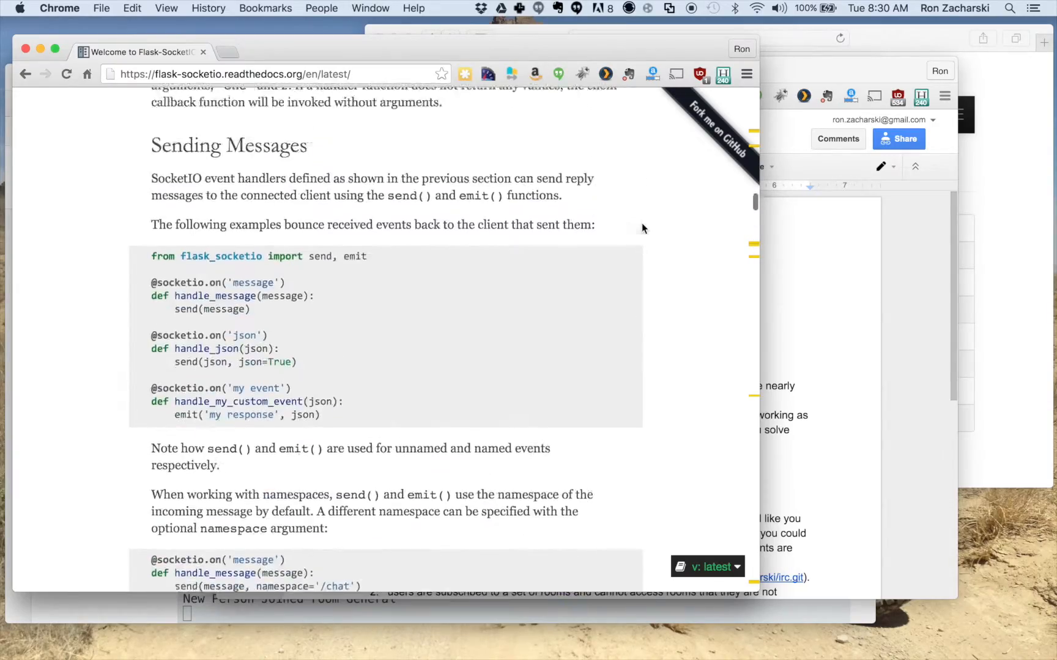
Step: Scroll the Flask-SocketIO docs from the top down to the Rooms section's join_room/leave_room examples
scroll(up, 3)
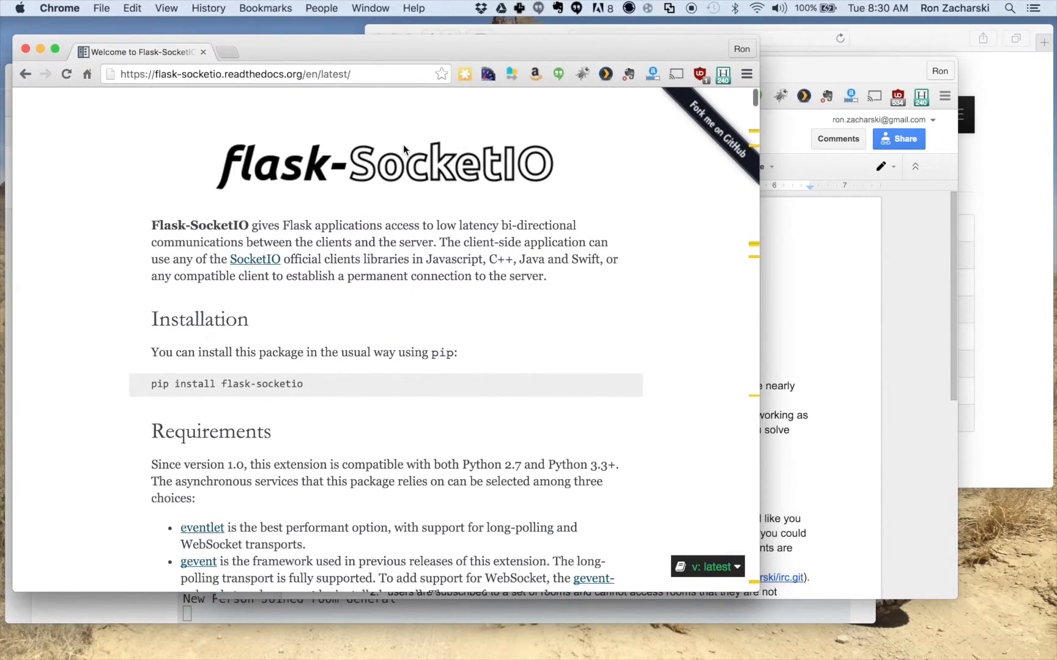
mouse_move(293, 101)
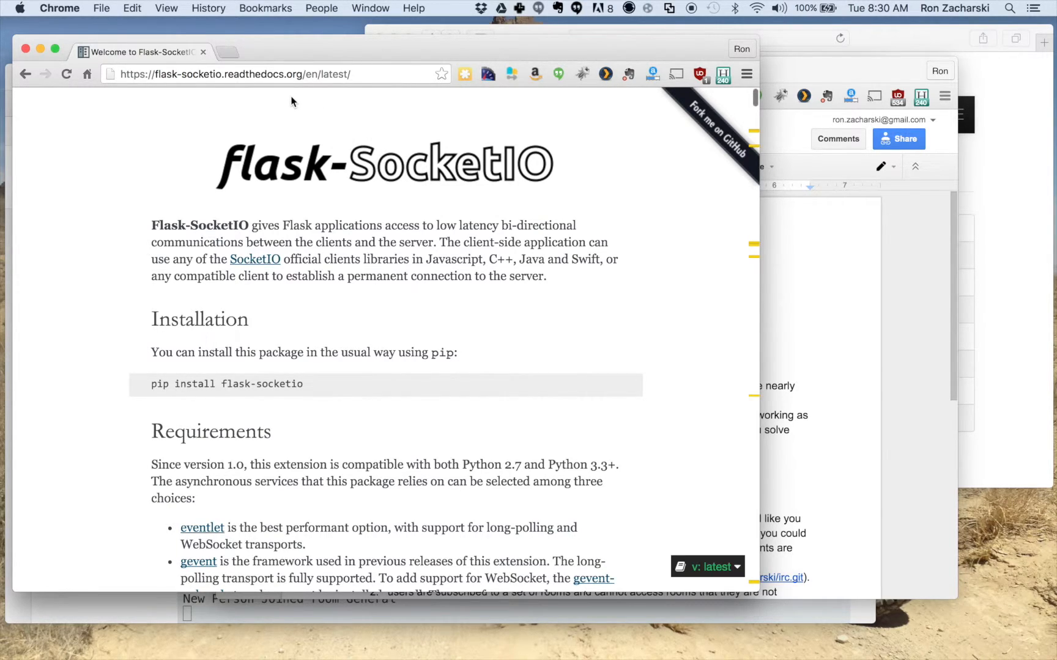
mouse_move(589, 224)
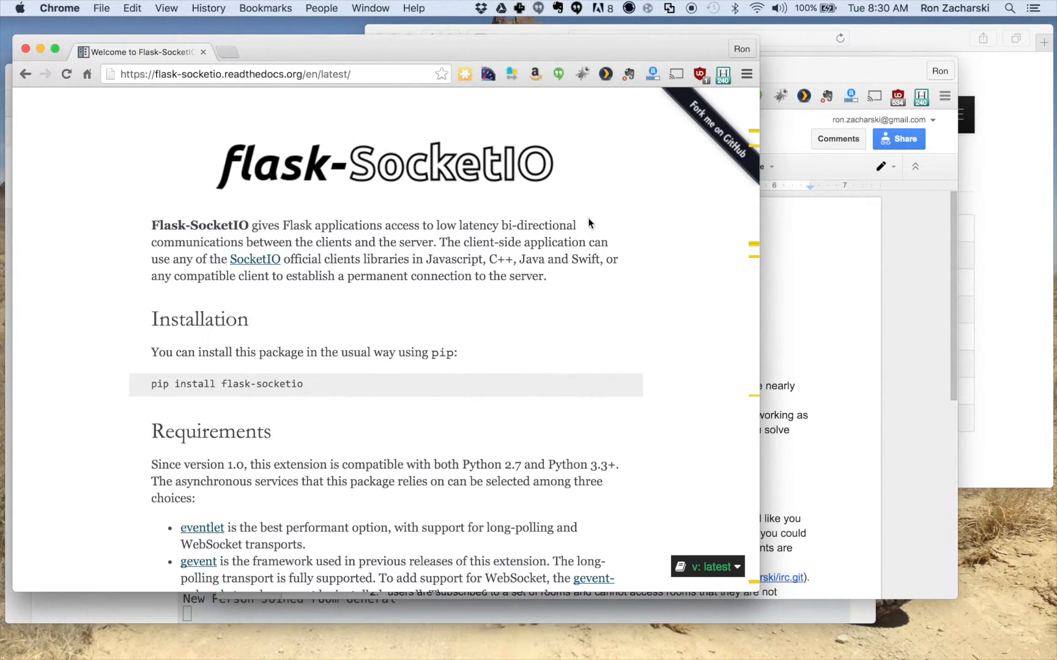
mouse_move(547, 340)
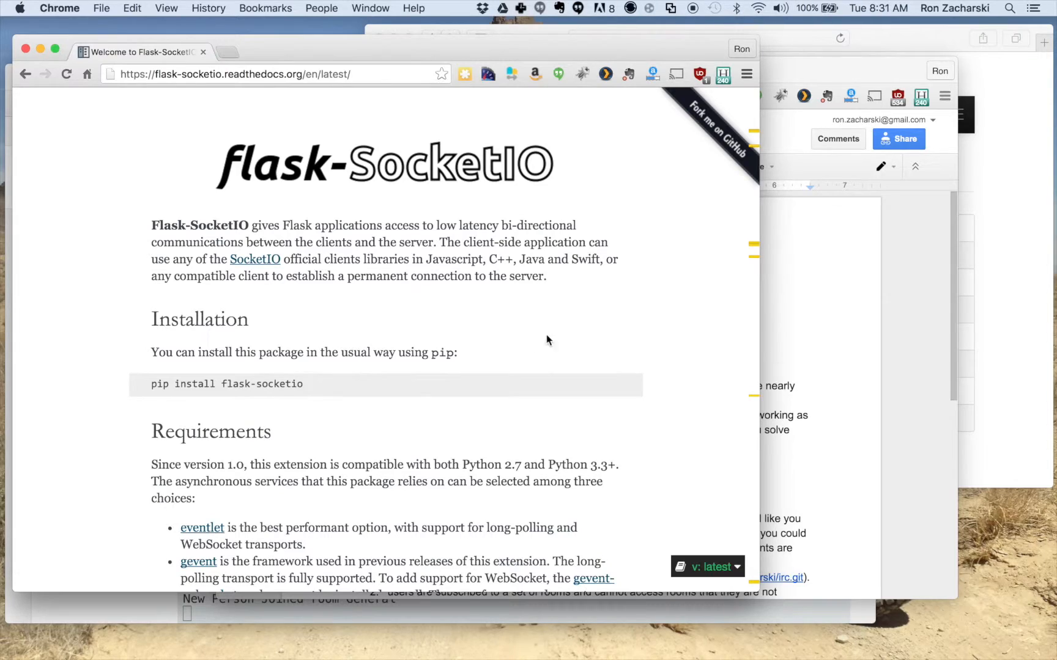
scroll(down, 3)
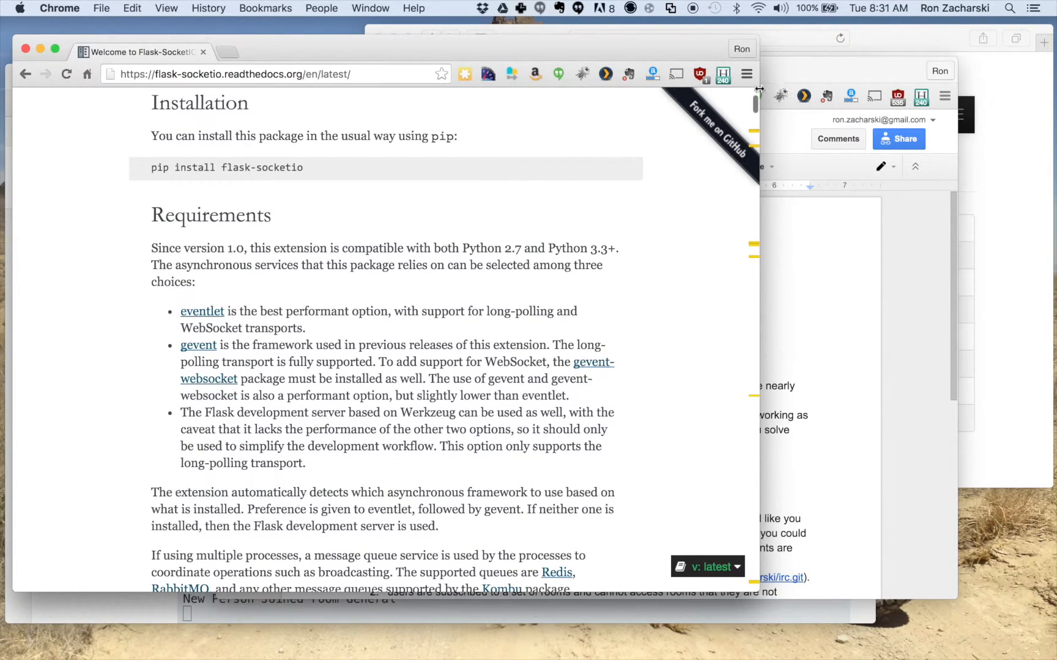
scroll(down, 3)
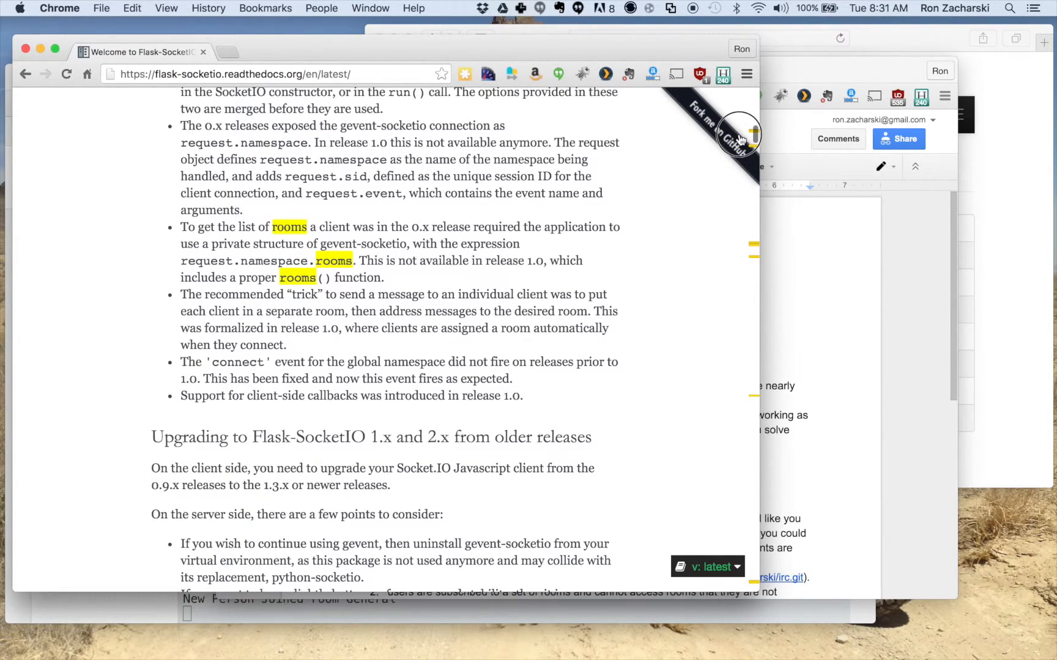
scroll(down, 3)
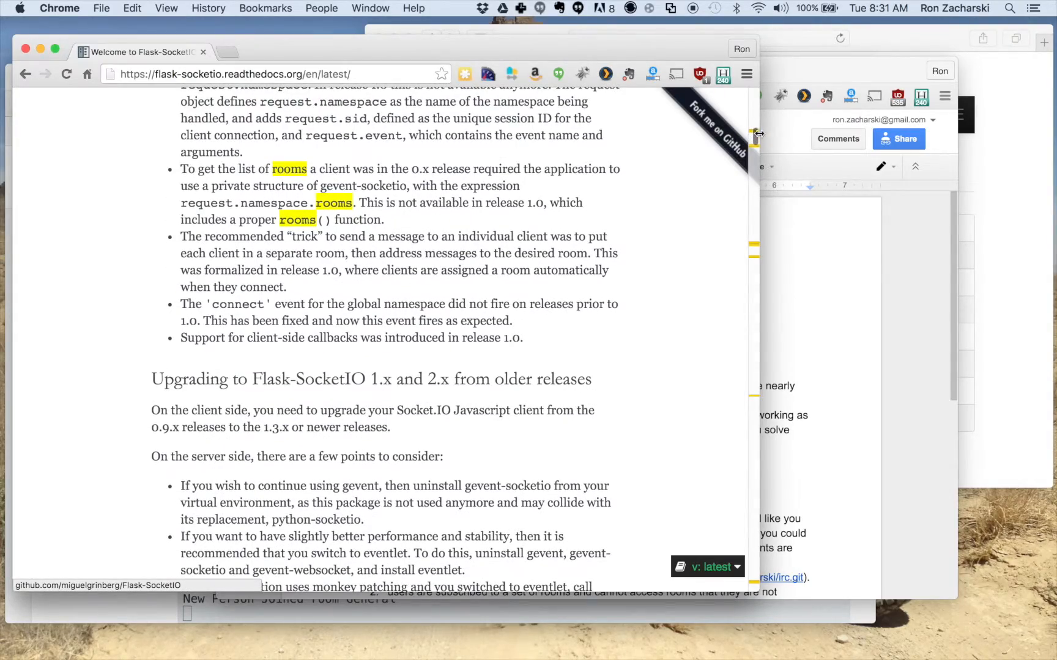
scroll(down, 3)
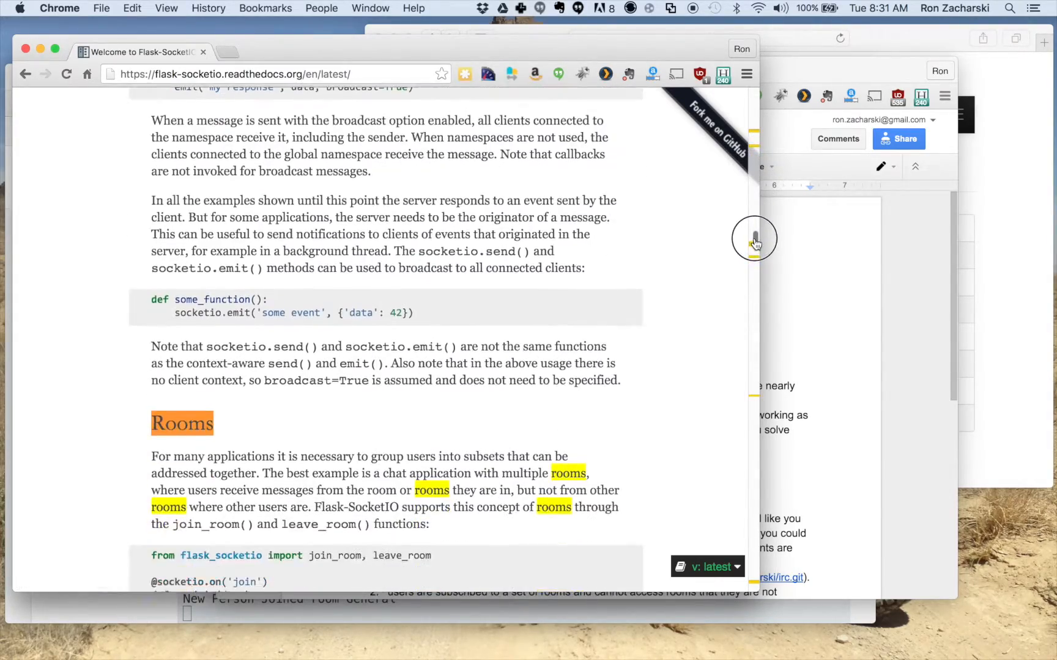
scroll(down, 3)
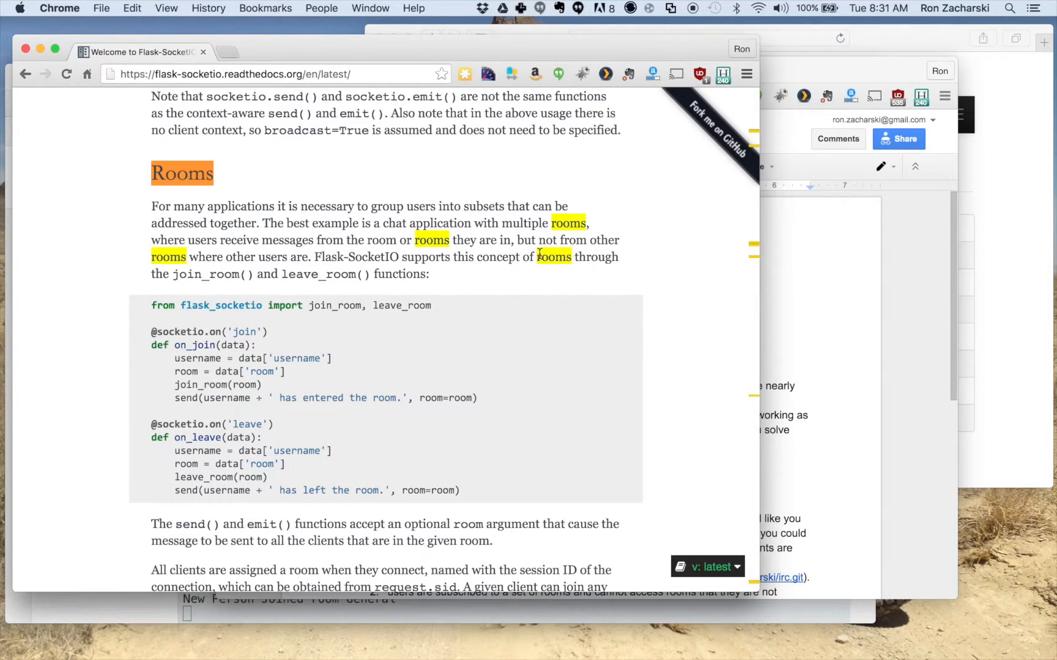
mouse_move(464, 411)
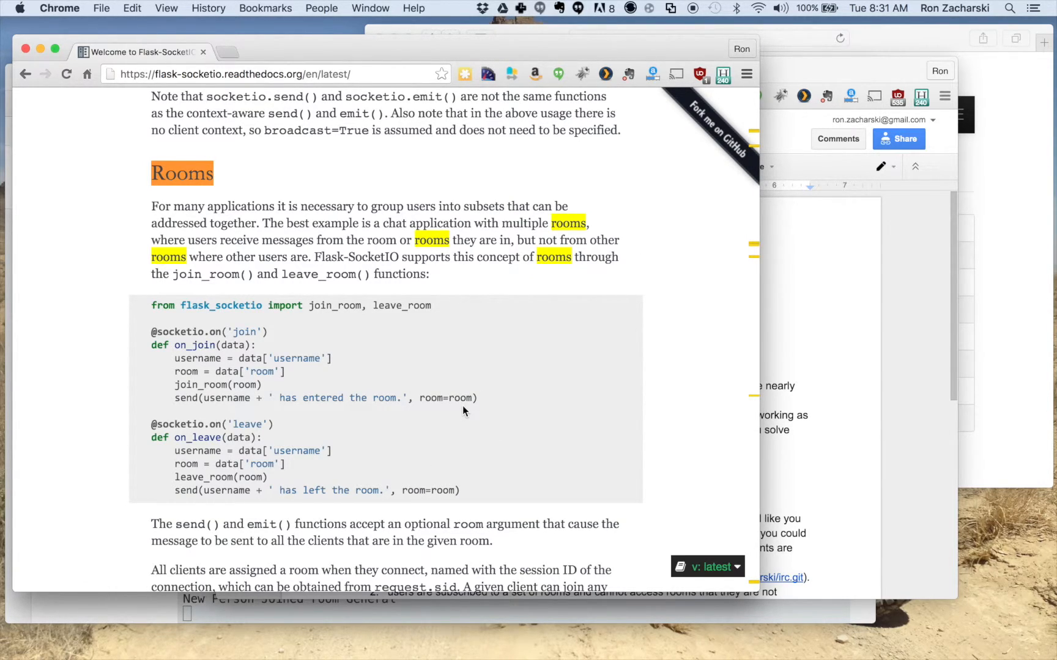
mouse_move(317, 155)
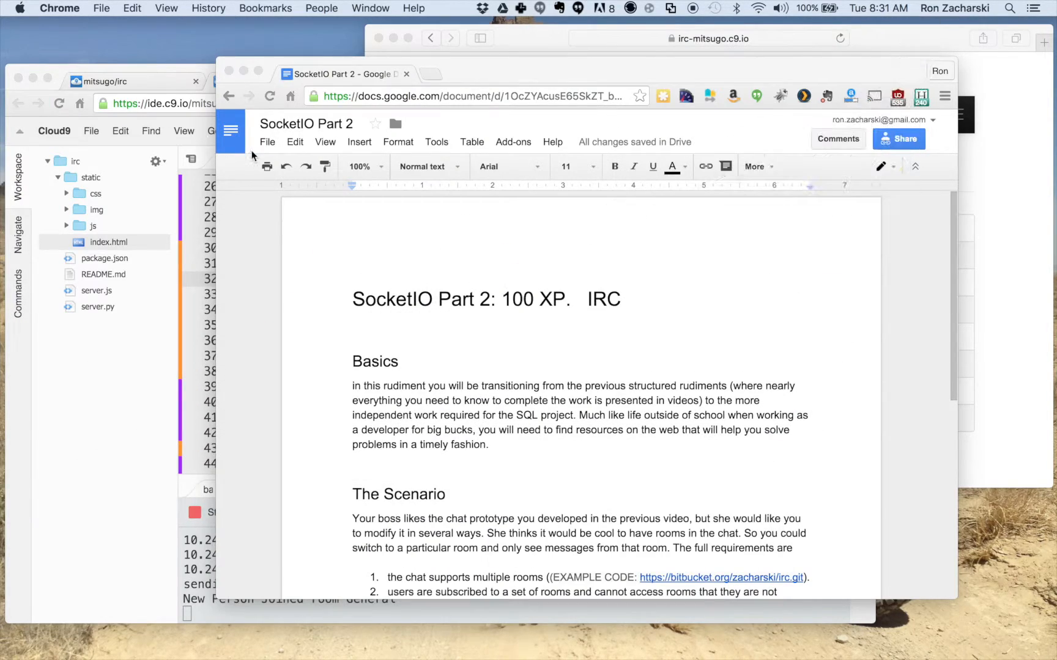
Step: Scroll the assignment down to The Scenario requirements list and demo instructions
scroll(down, 3)
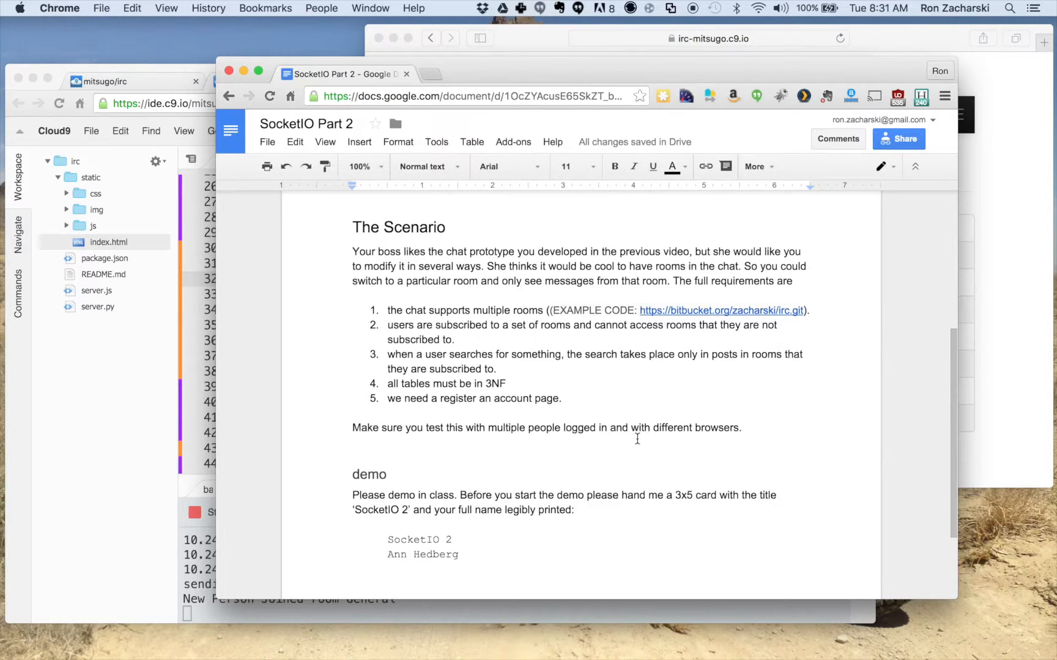
mouse_move(537, 331)
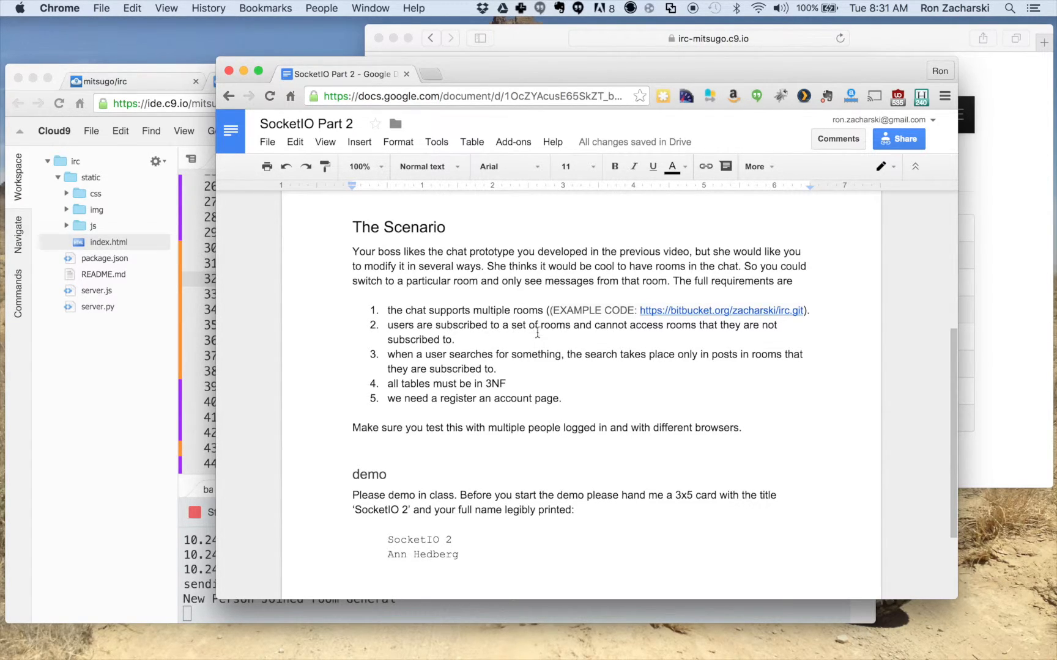
mouse_move(566, 336)
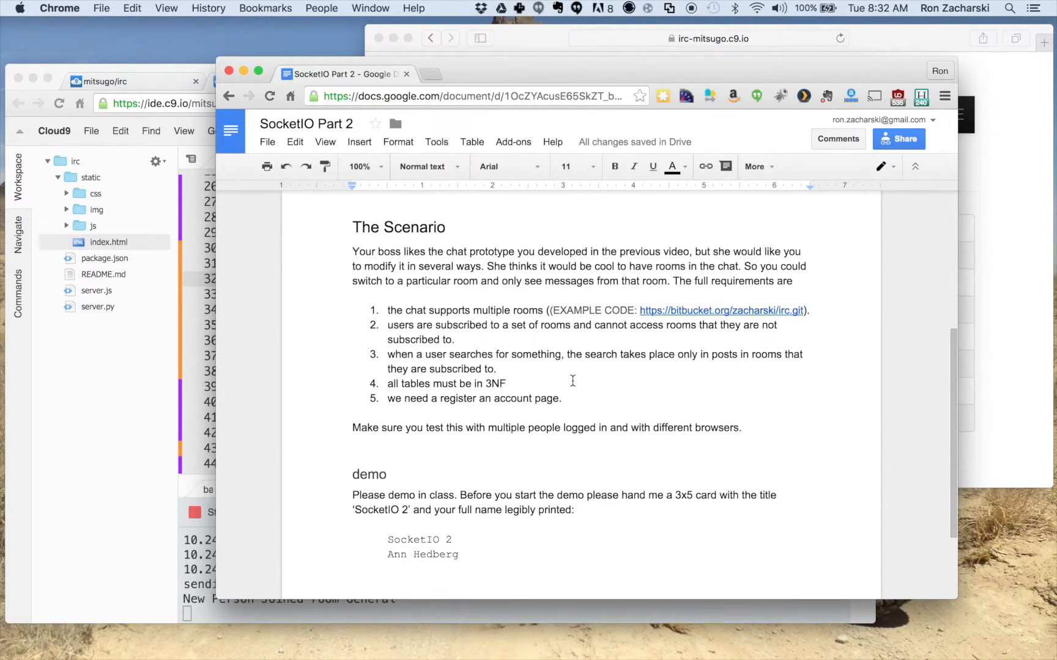
mouse_move(569, 361)
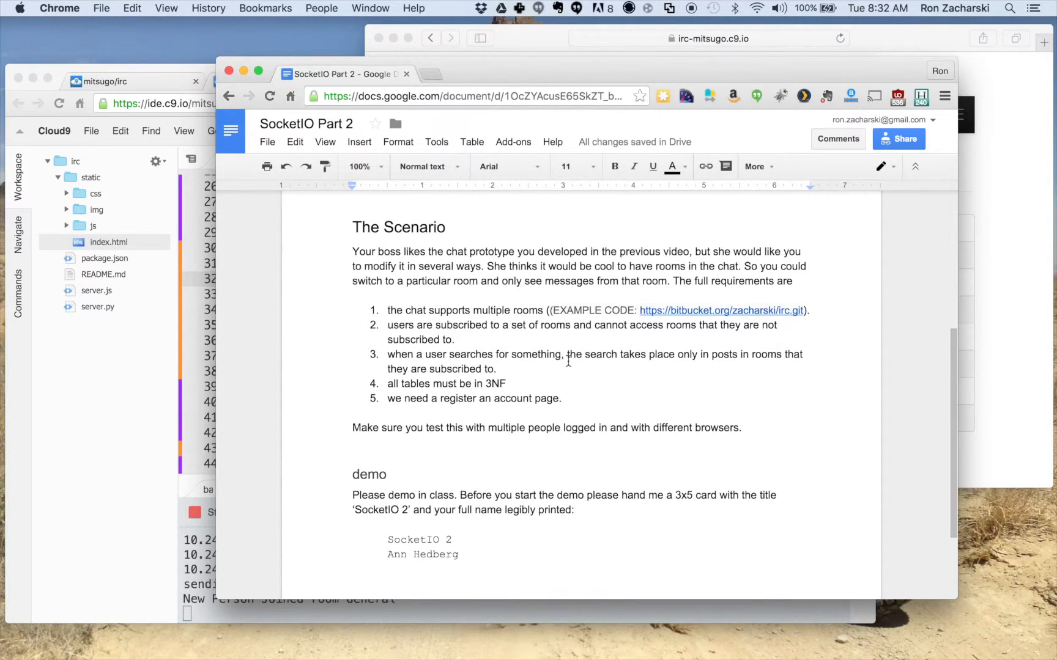
mouse_move(659, 351)
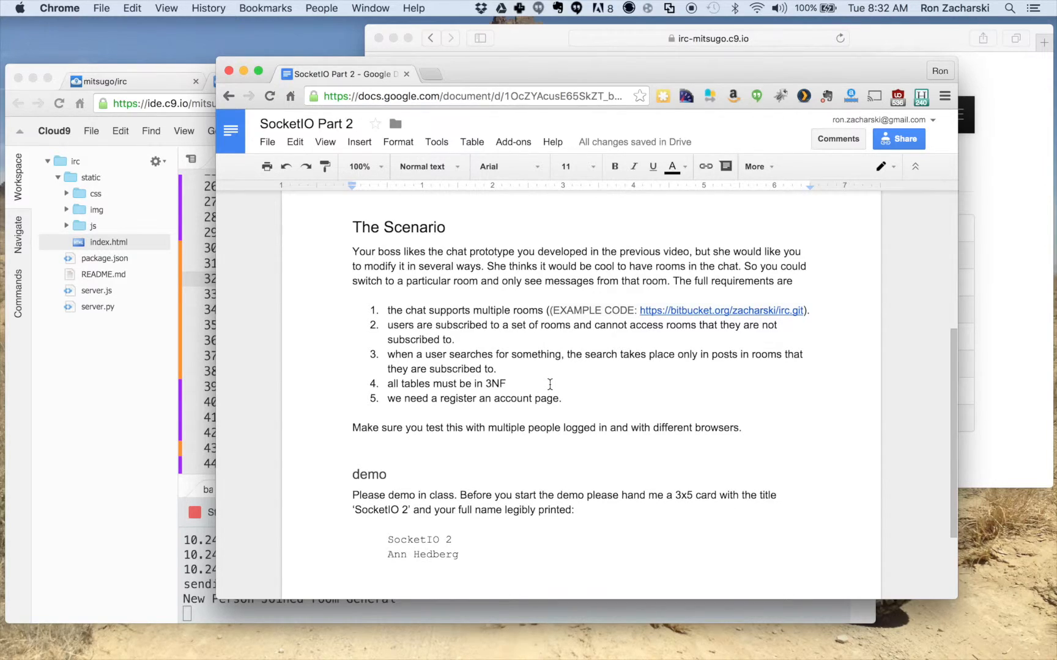
mouse_move(524, 384)
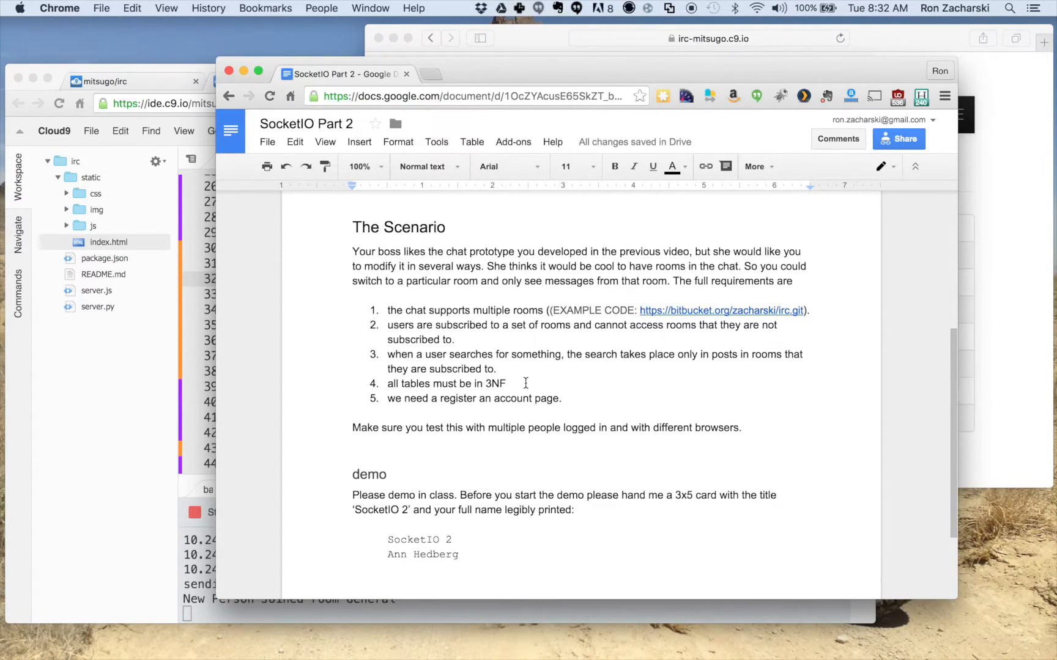
mouse_move(577, 402)
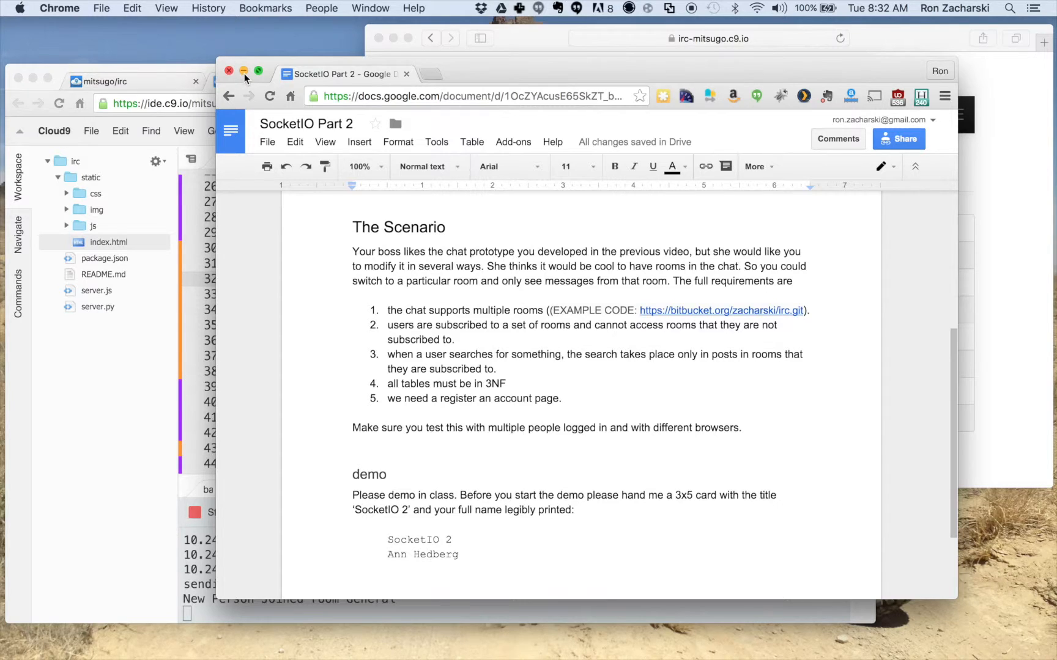
Step: Minimize the assignment, run server.py in Cloud9, and switch to the Safari chat page
click(243, 81)
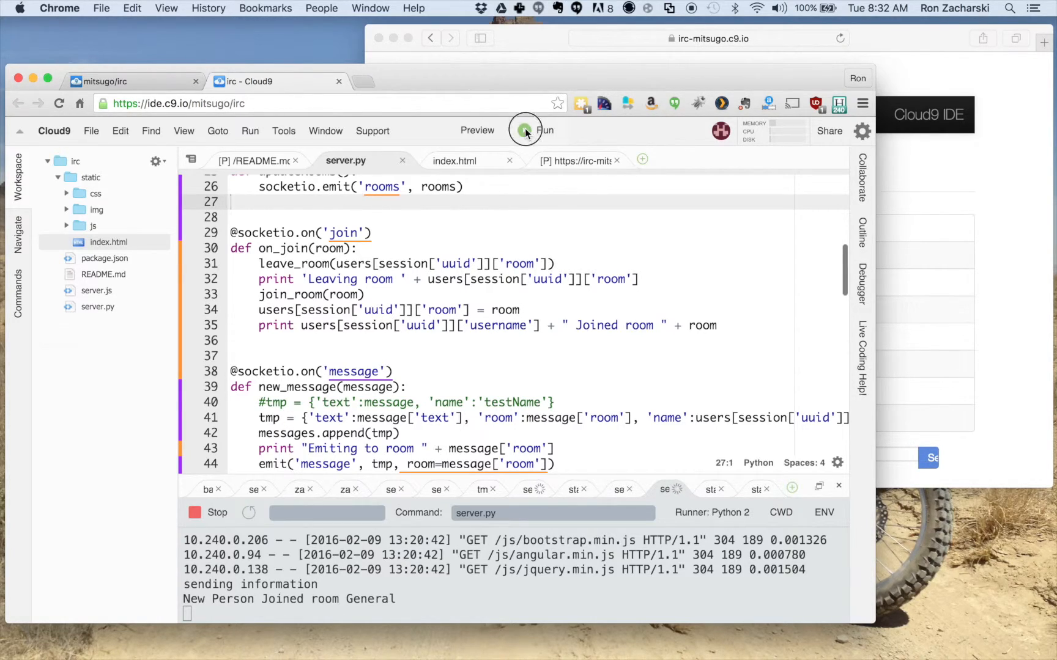
click(525, 131)
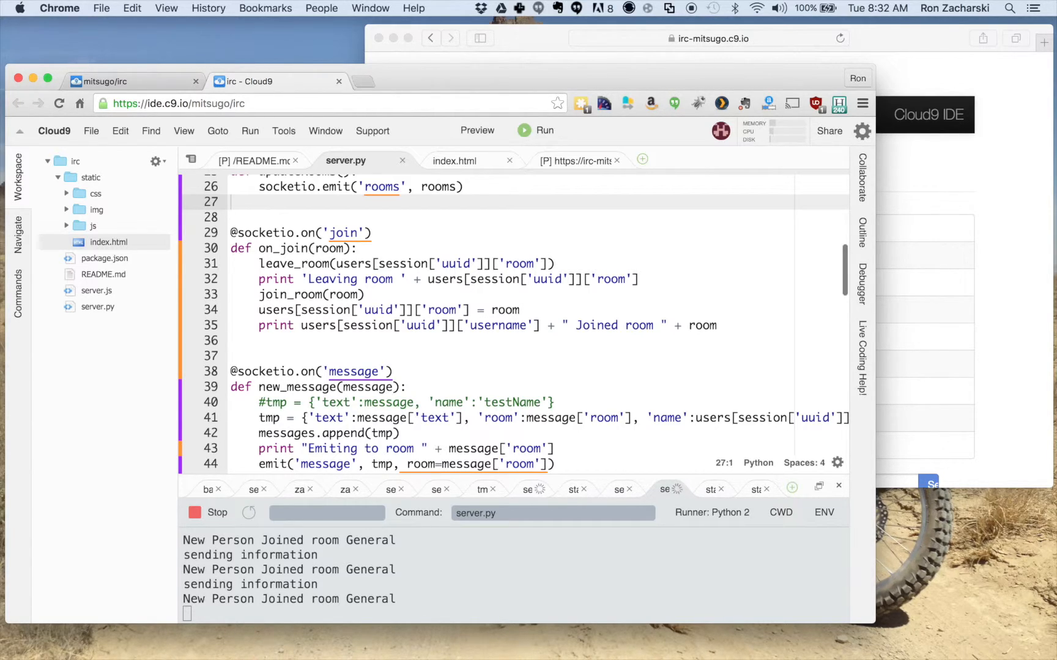
click(708, 39)
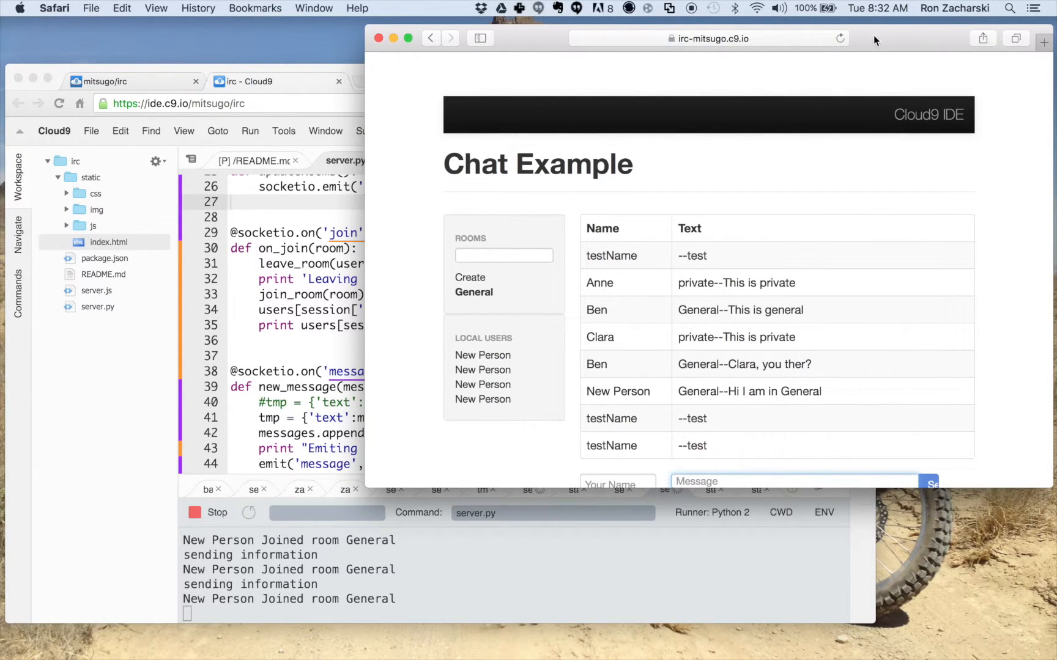
Step: Reload the chat page and enter Ann as the display name
click(839, 39)
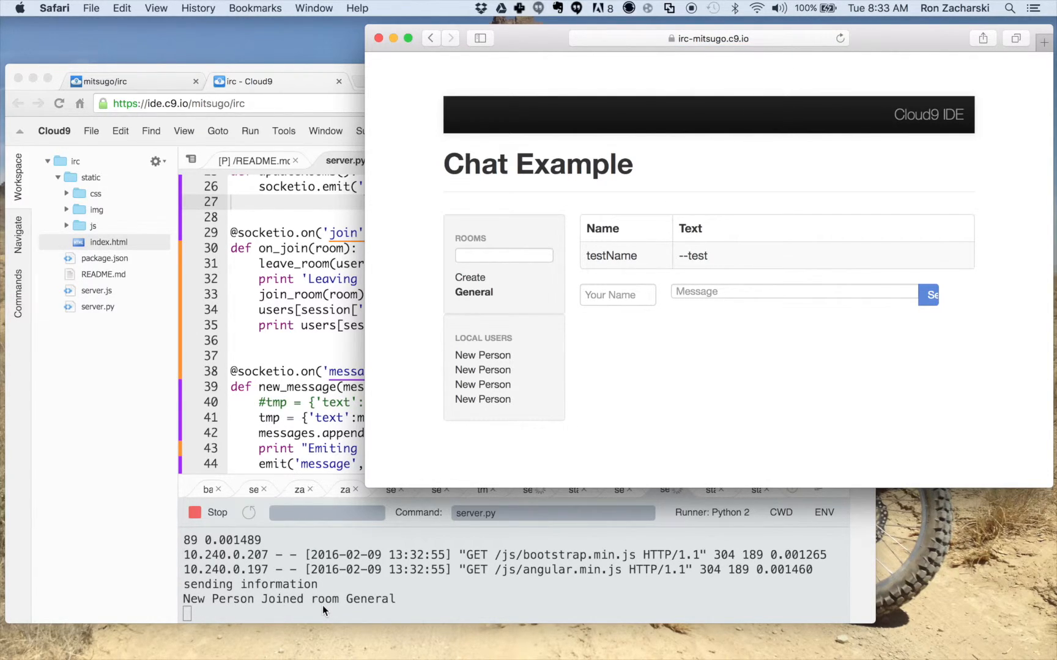
mouse_move(410, 600)
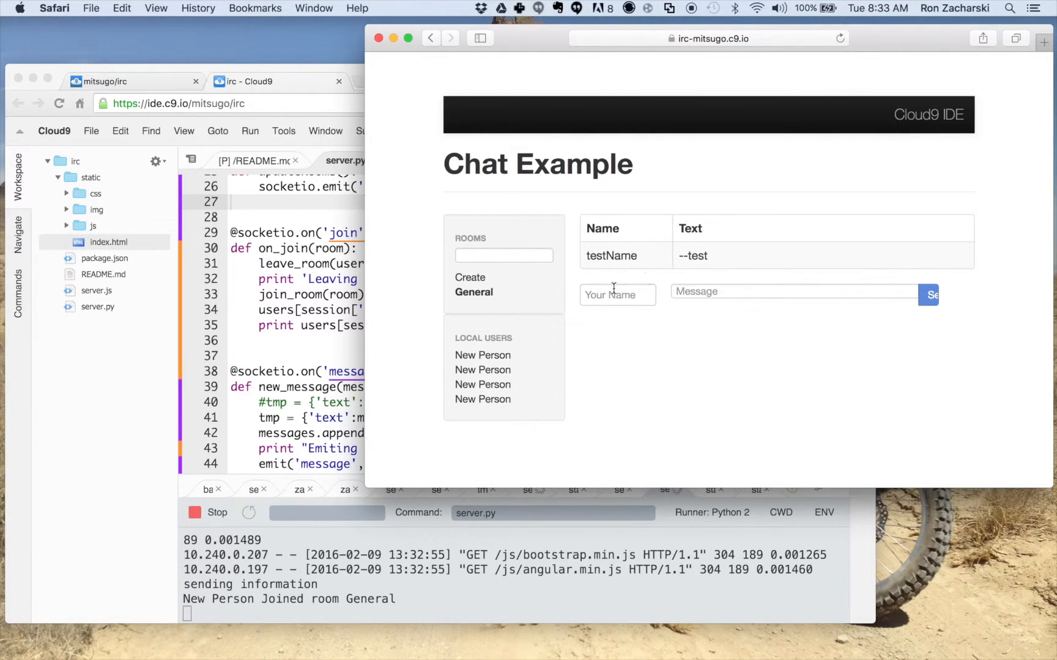
click(615, 295)
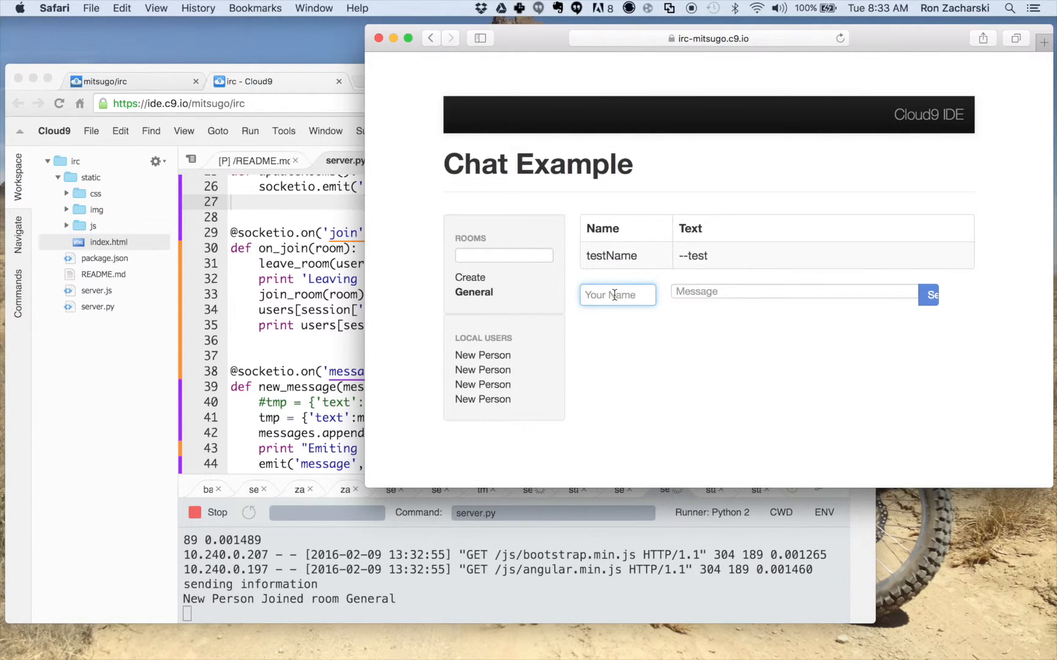
text(Ann)
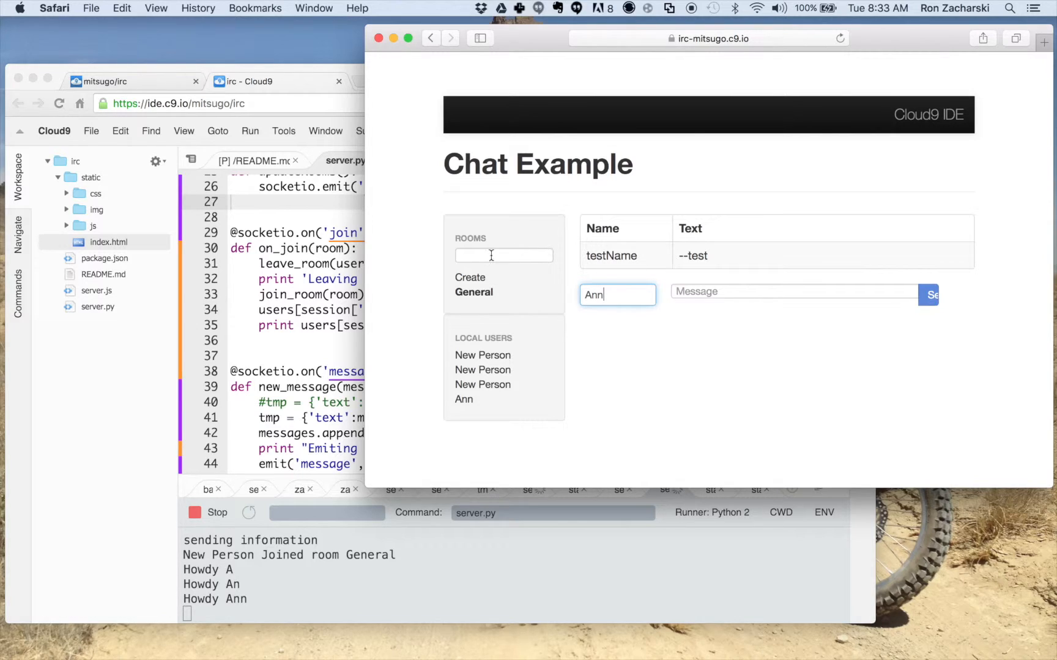
Step: Create a room named 'private' and move Ann into it
text(priv)
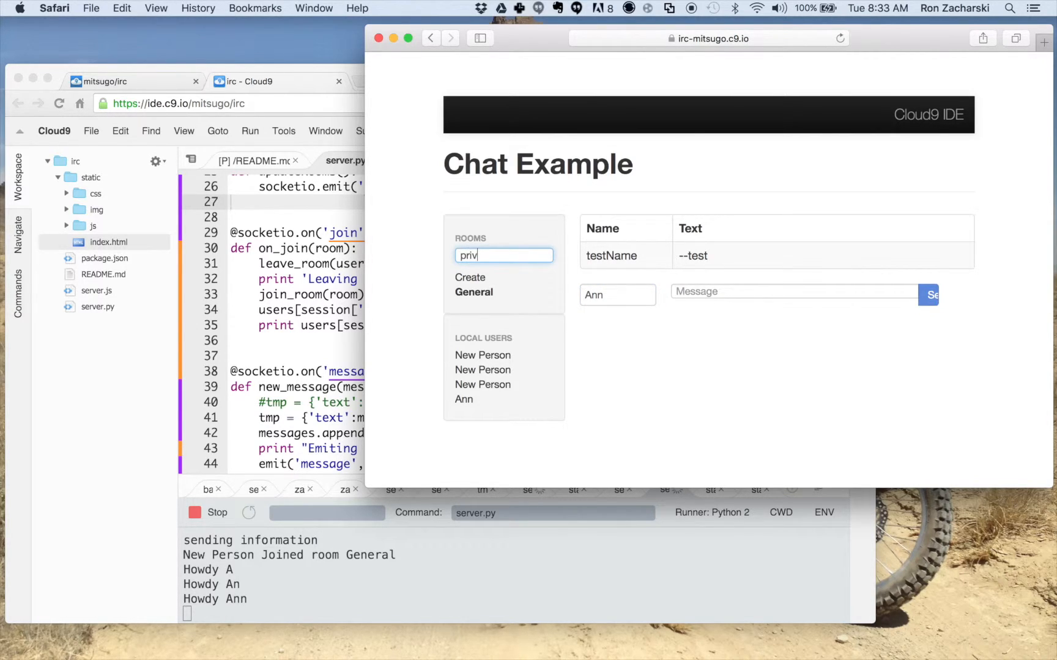
text(ate)
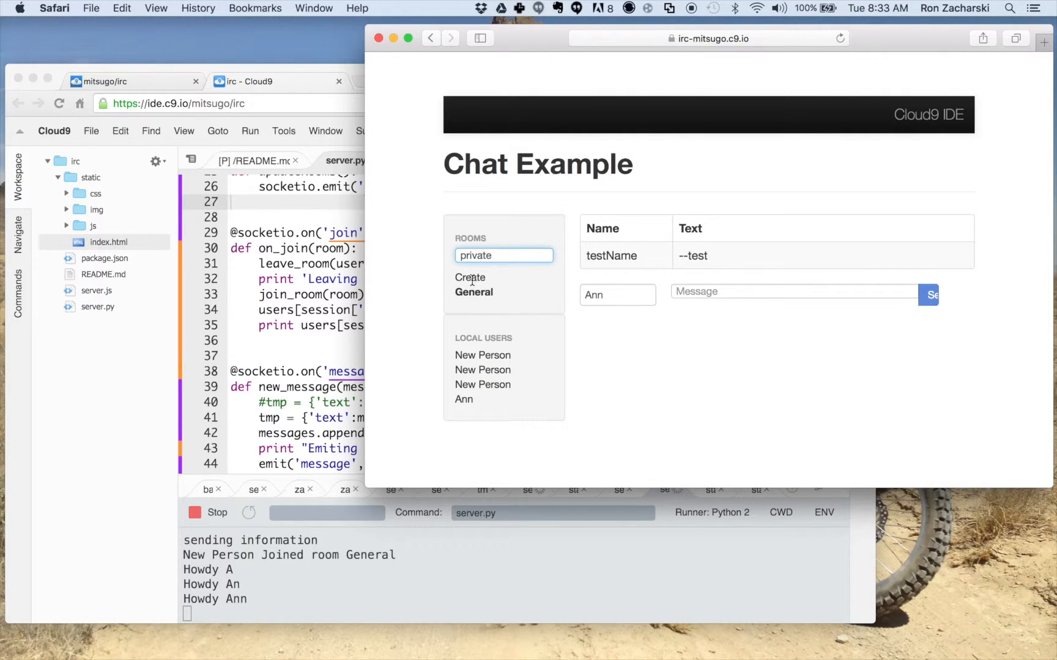
click(470, 278)
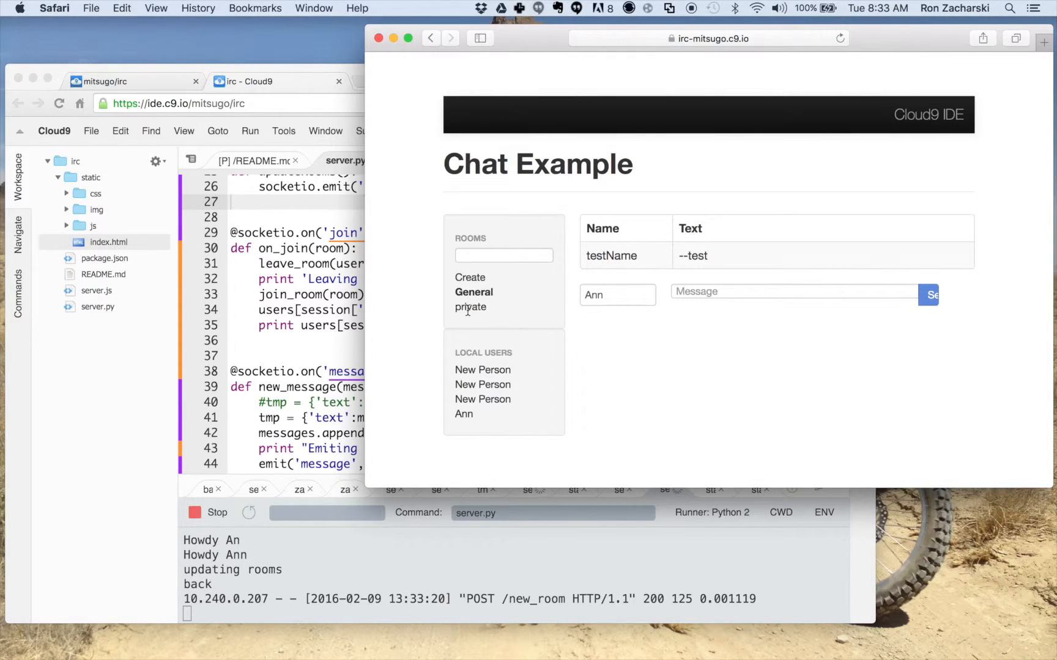
click(470, 306)
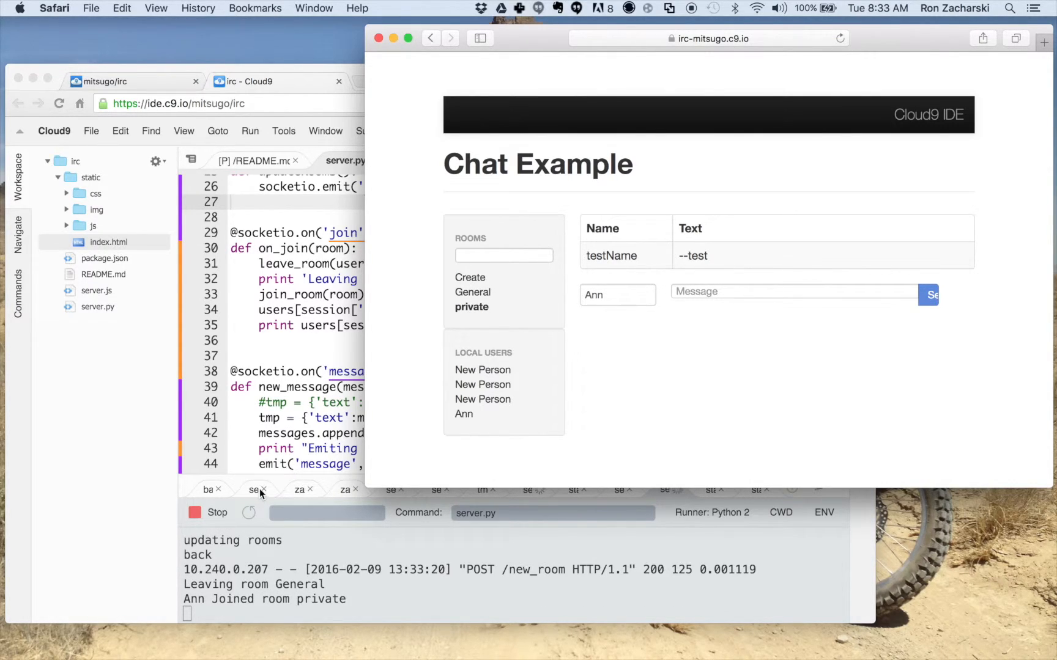
mouse_move(347, 603)
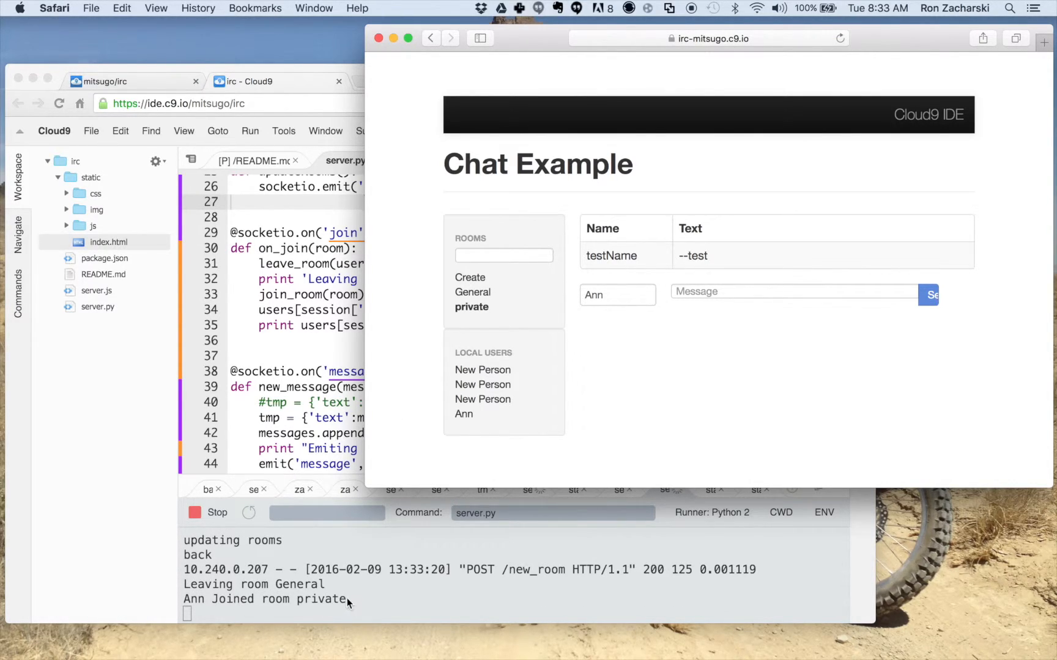
mouse_move(320, 581)
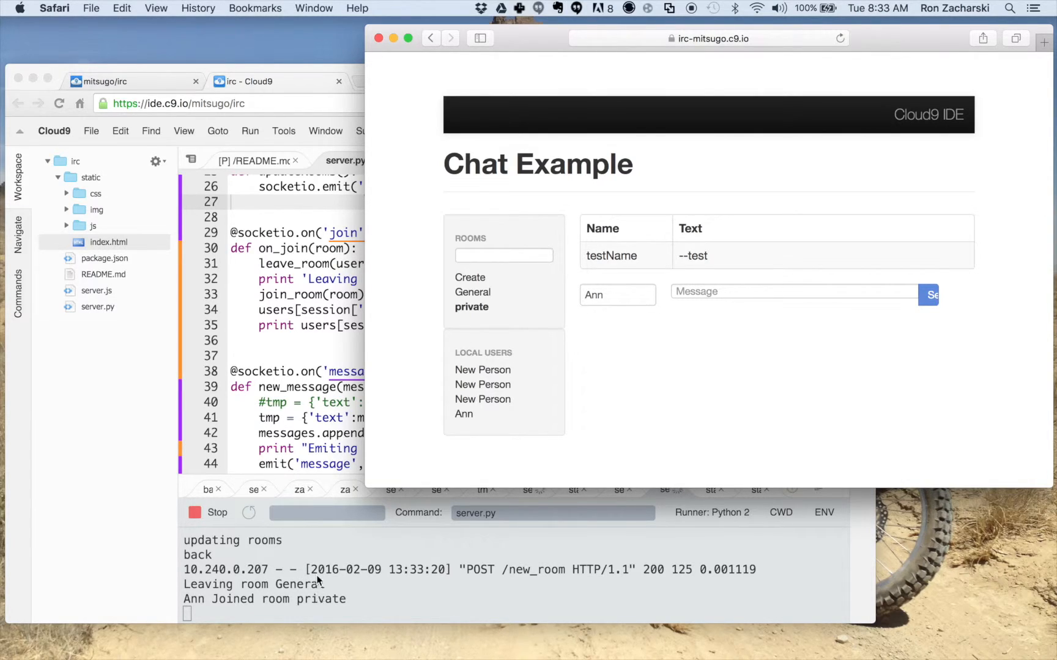
mouse_move(349, 614)
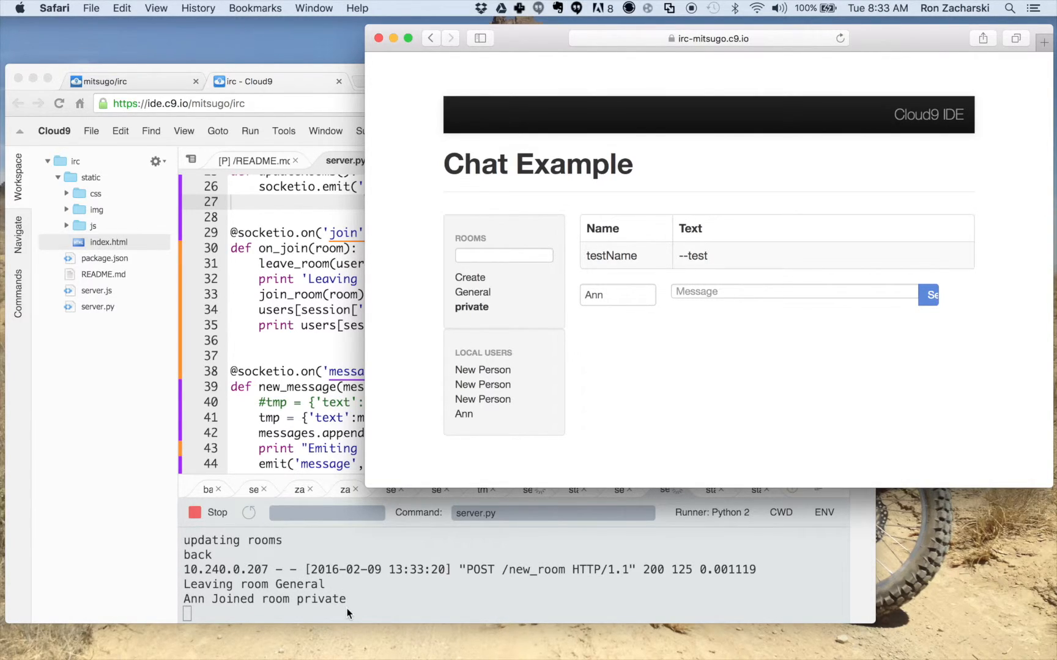
mouse_move(325, 217)
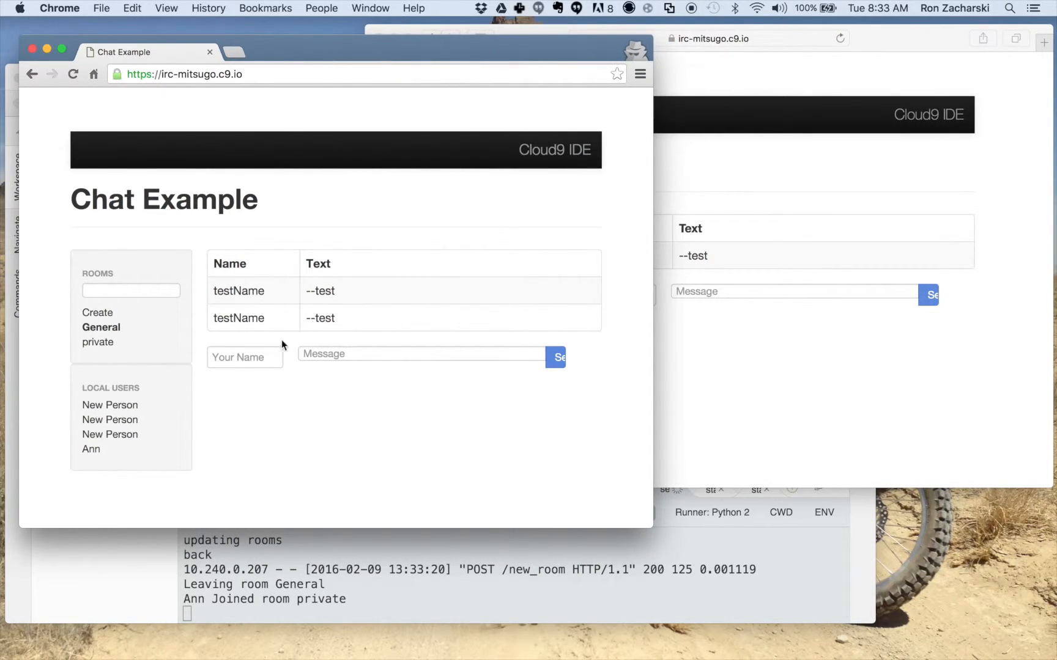
Step: Name the Chrome user Ben, join him to private, then move him back to General
text(Ben)
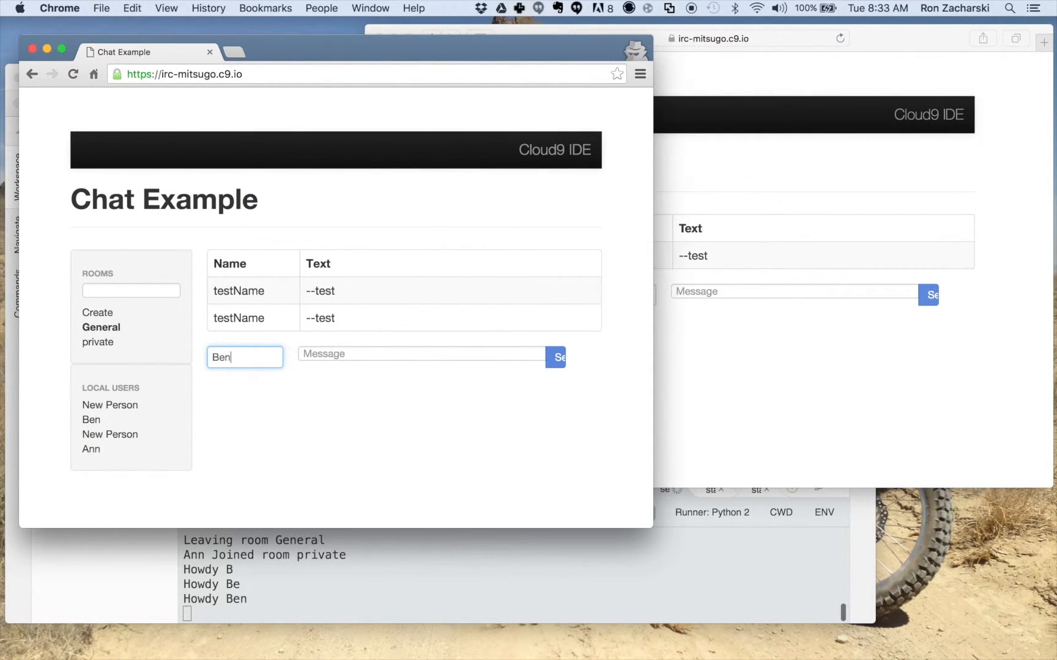
mouse_move(253, 594)
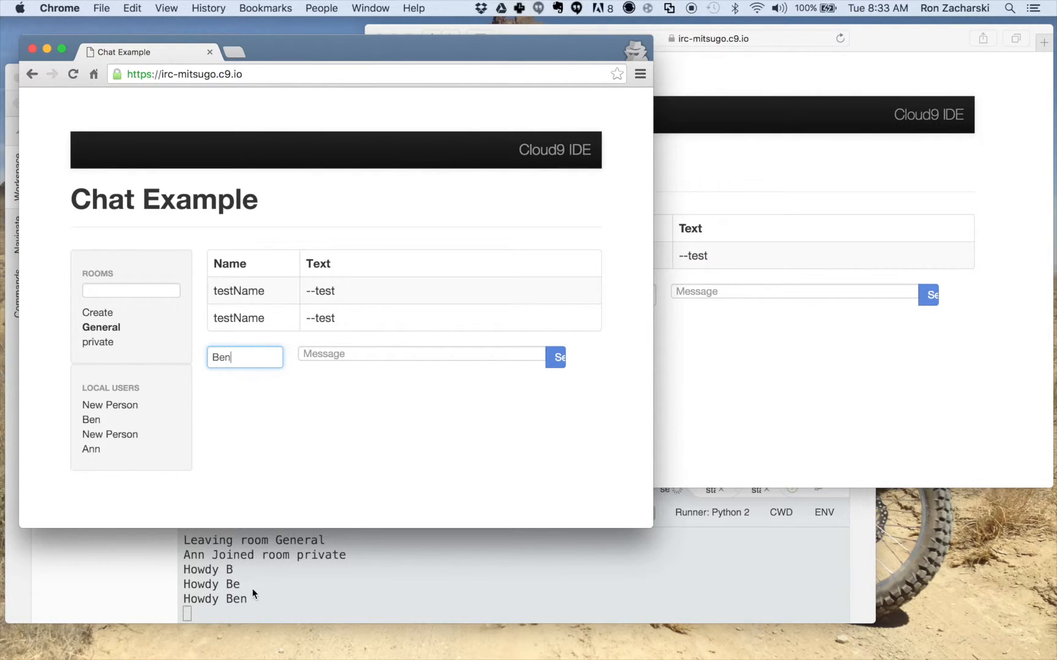
click(99, 342)
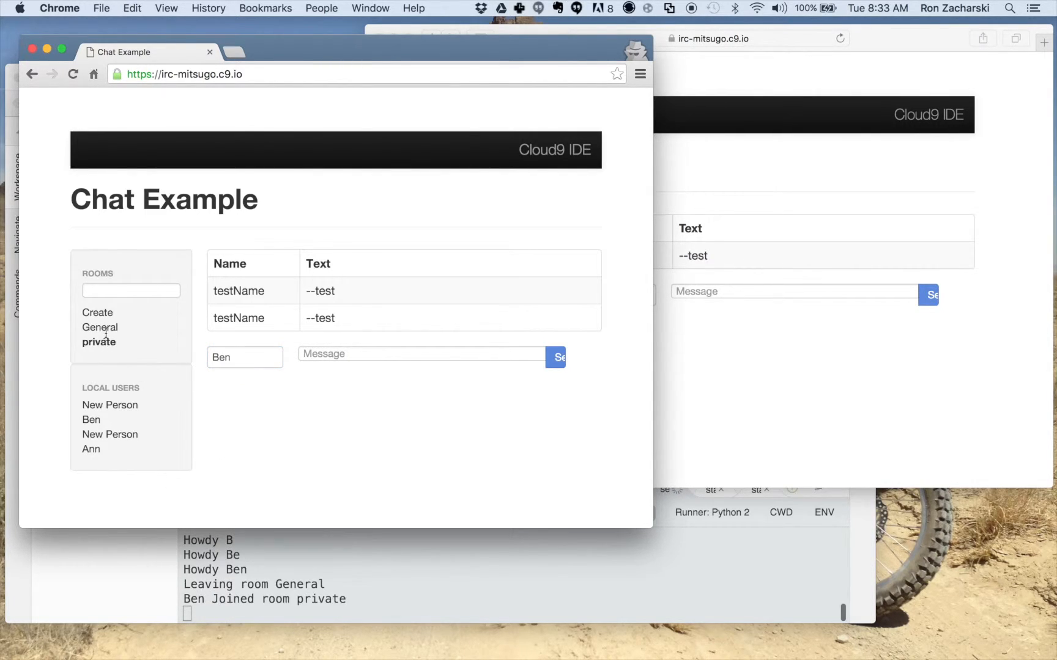
click(100, 327)
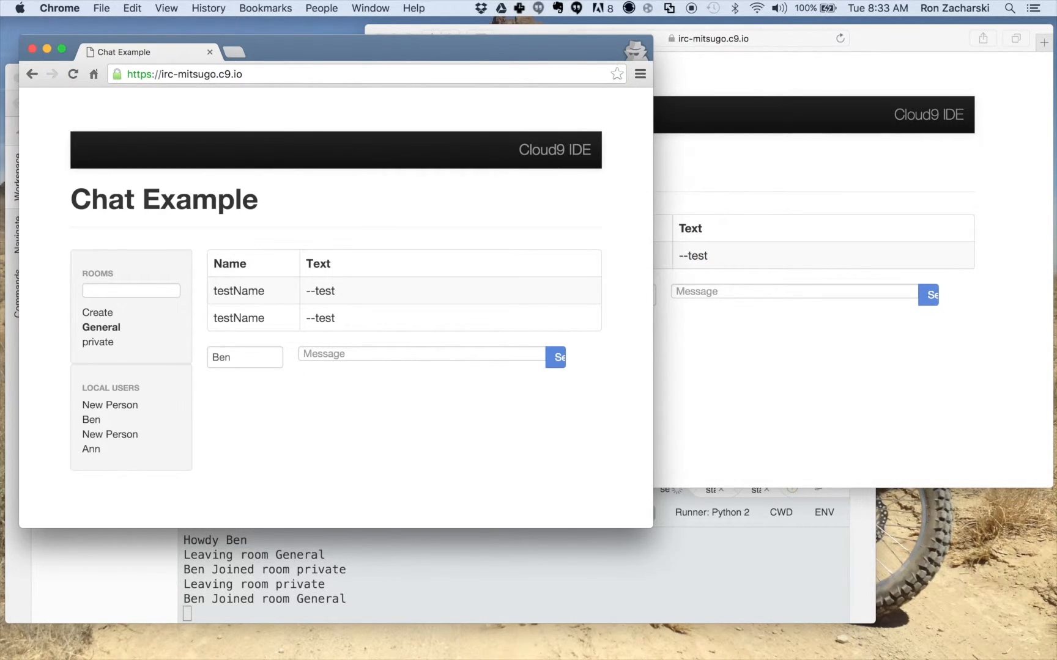
mouse_move(321, 632)
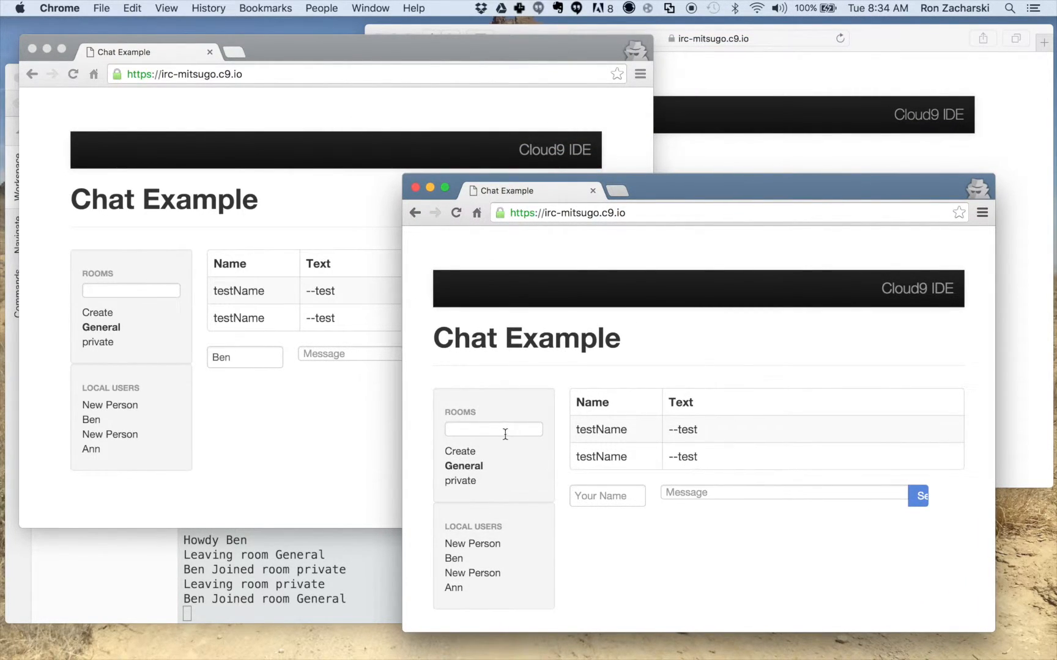
Step: Name the third Chrome user Clara and move her into the private room
click(493, 429)
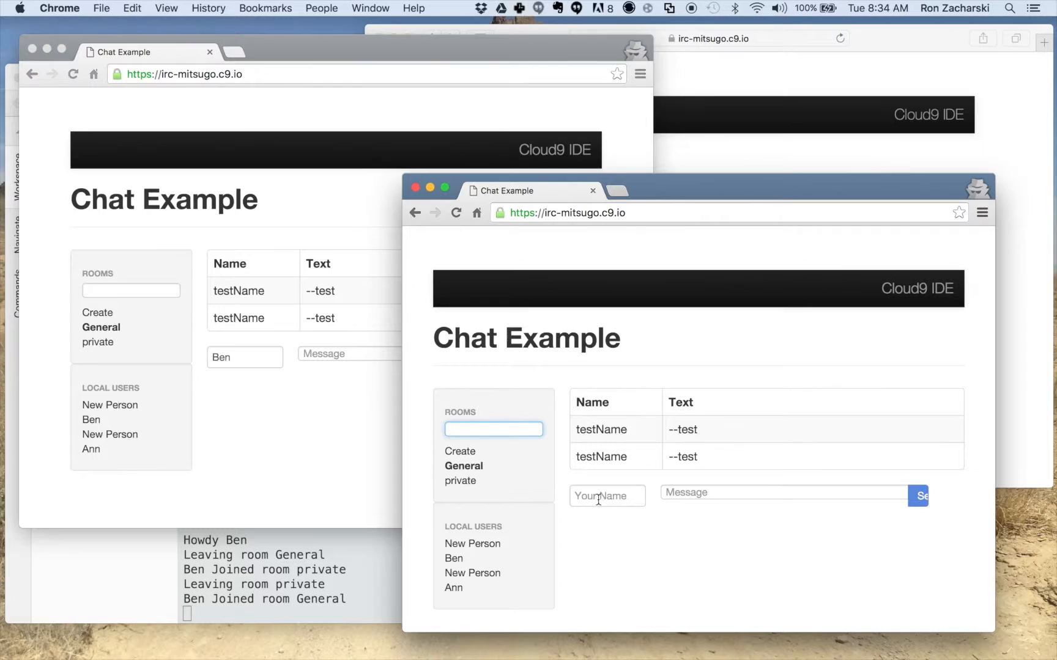
text(Clara)
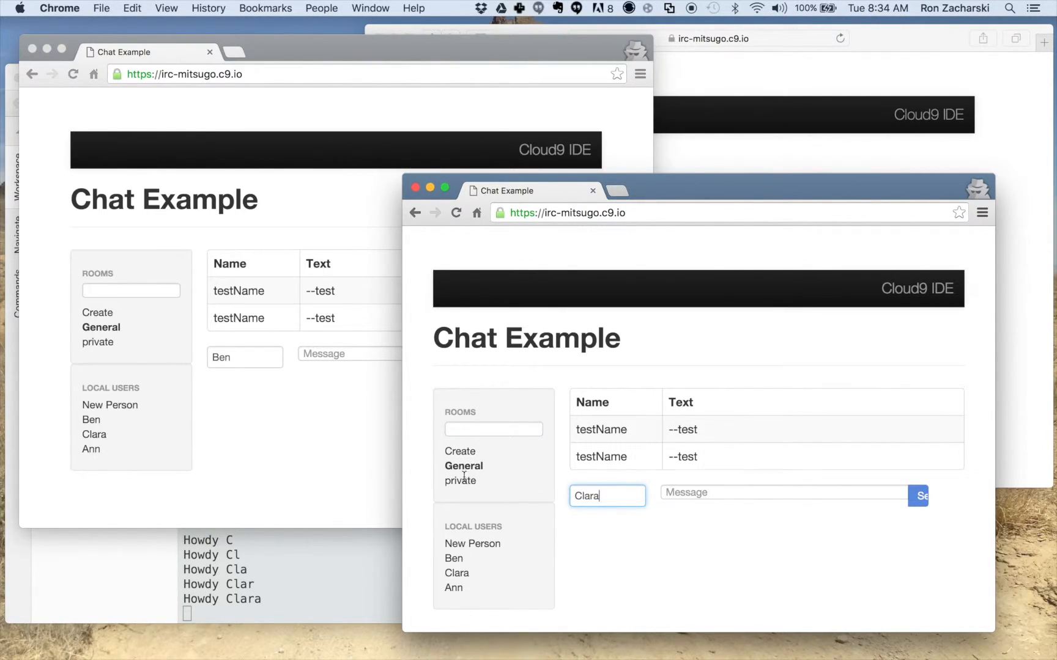
click(460, 481)
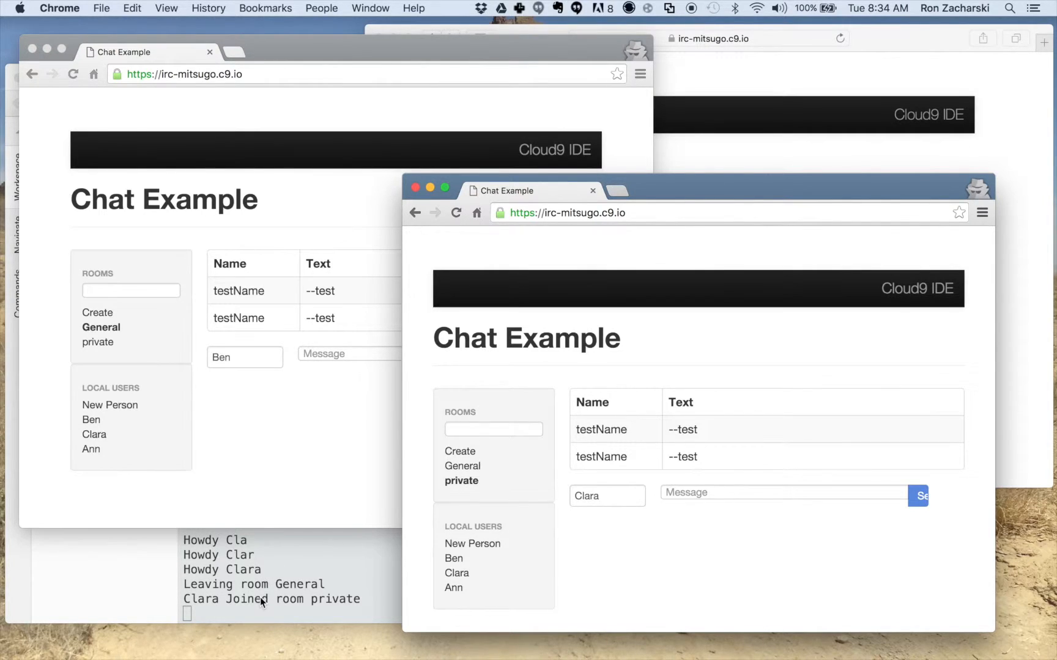
mouse_move(737, 152)
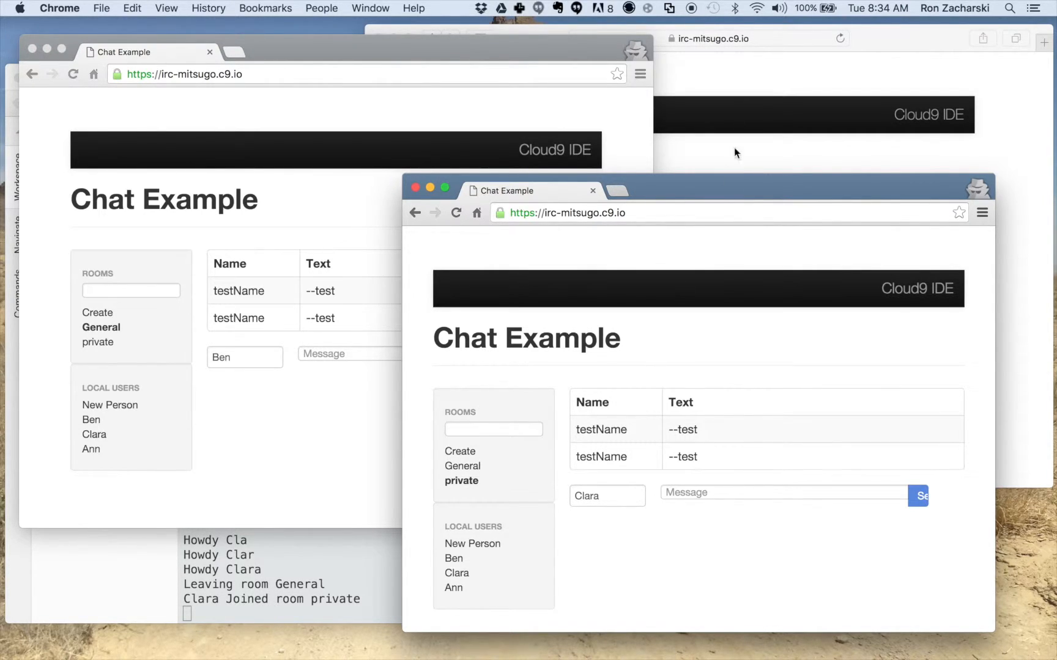
click(708, 39)
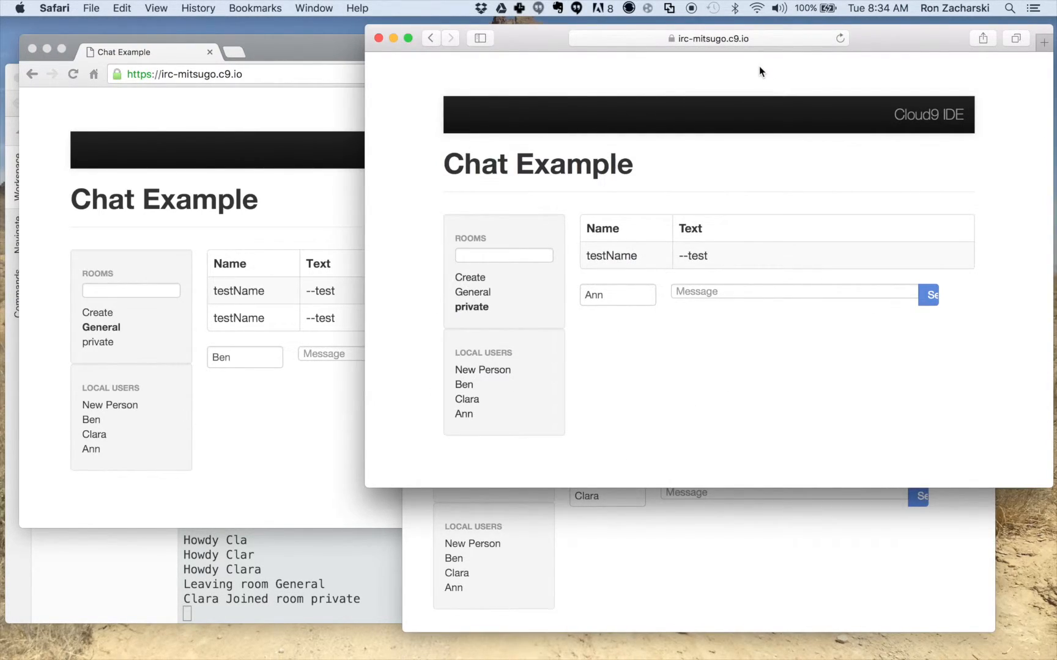
mouse_move(116, 348)
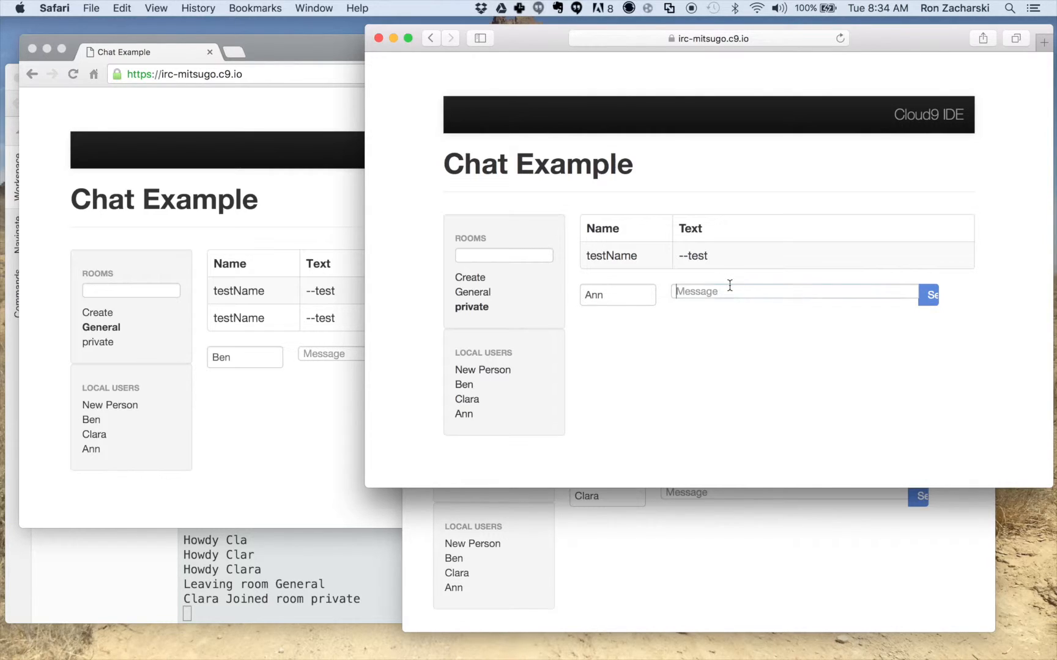
Step: As Ann, send 'This should be private' to the private room
click(793, 295)
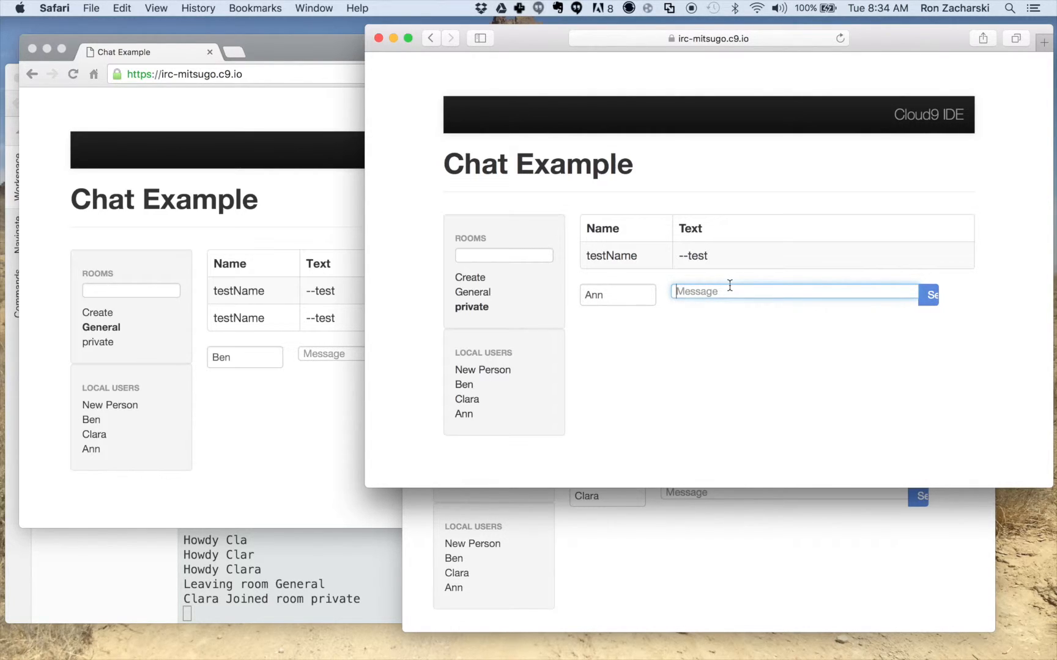
text(This should b)
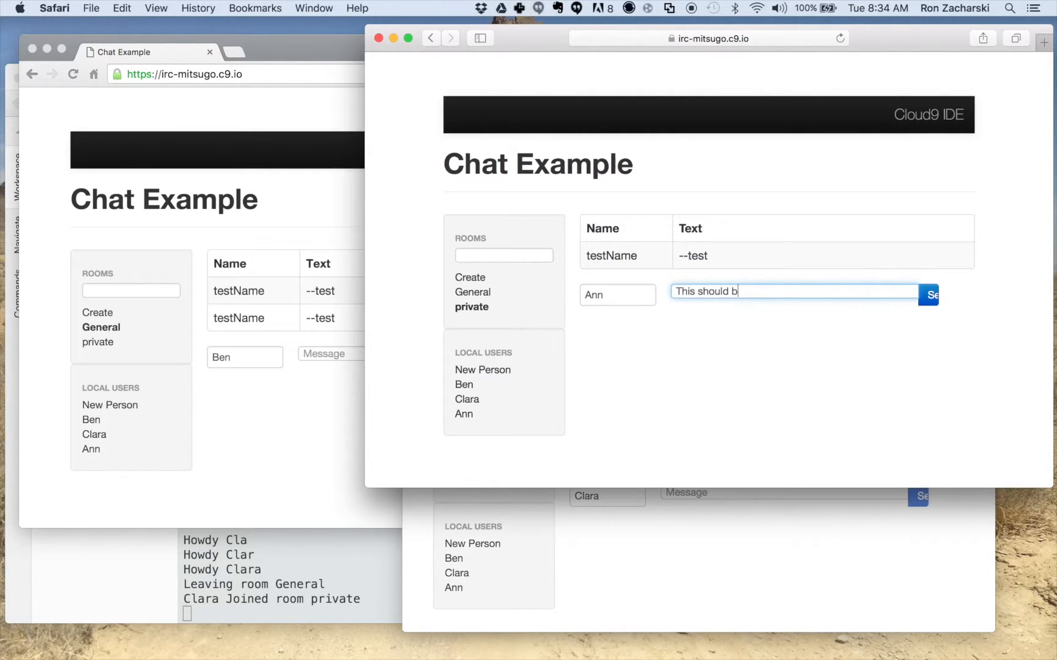
text(e private)
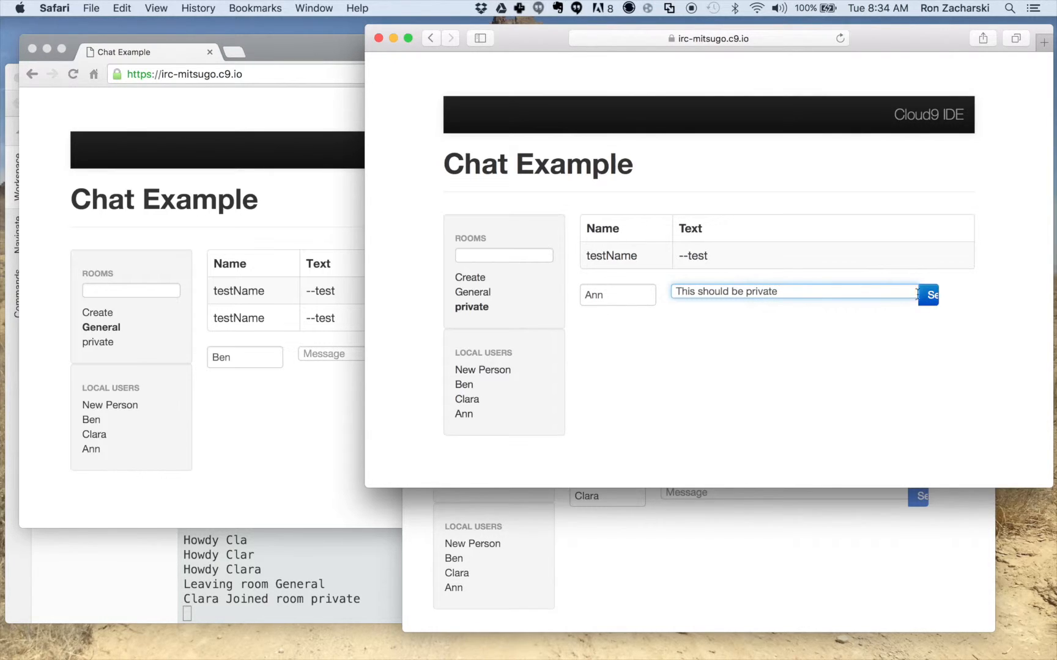
click(930, 296)
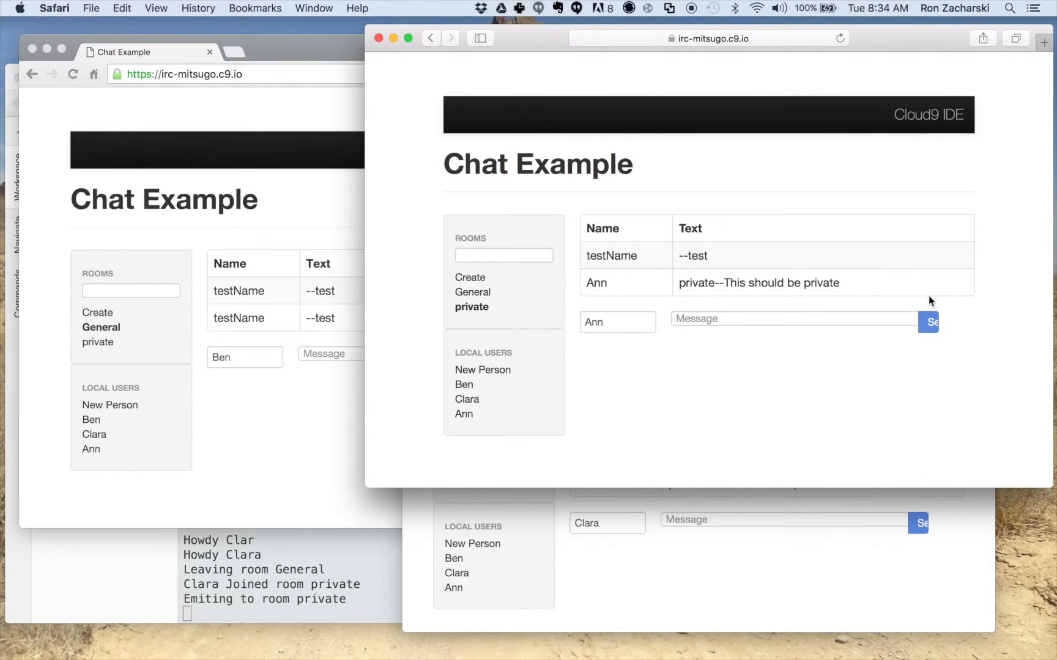
mouse_move(977, 344)
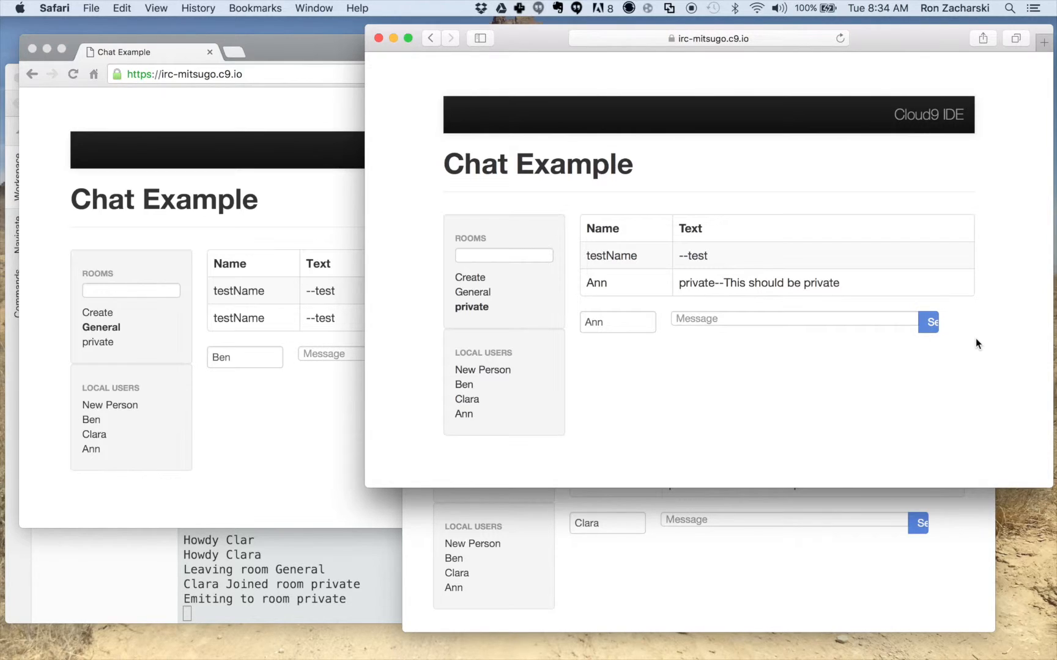
mouse_move(831, 307)
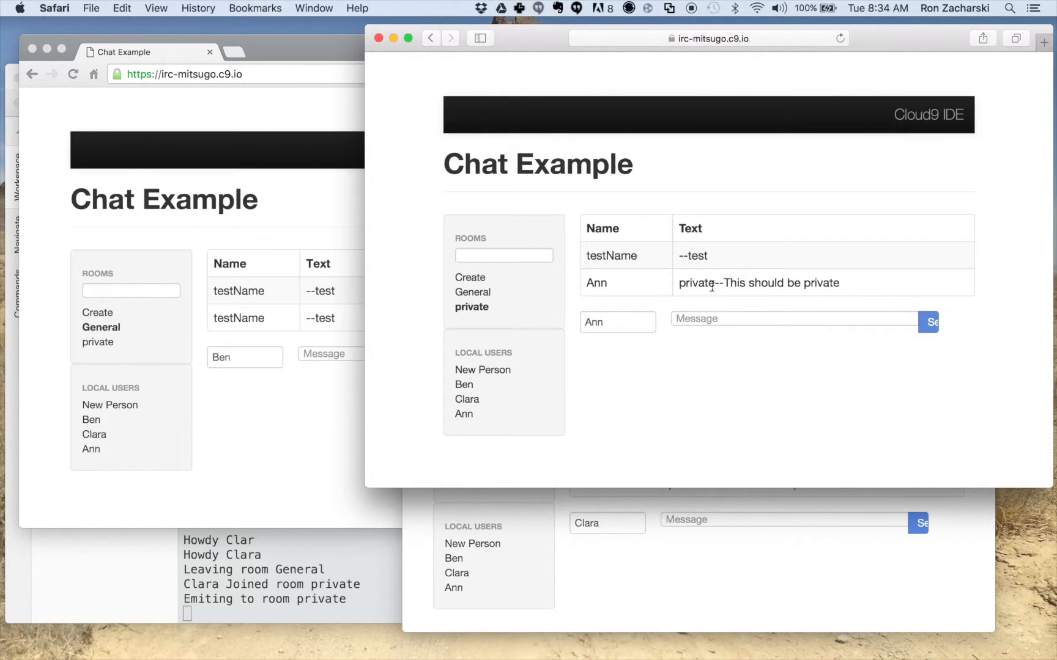
mouse_move(682, 304)
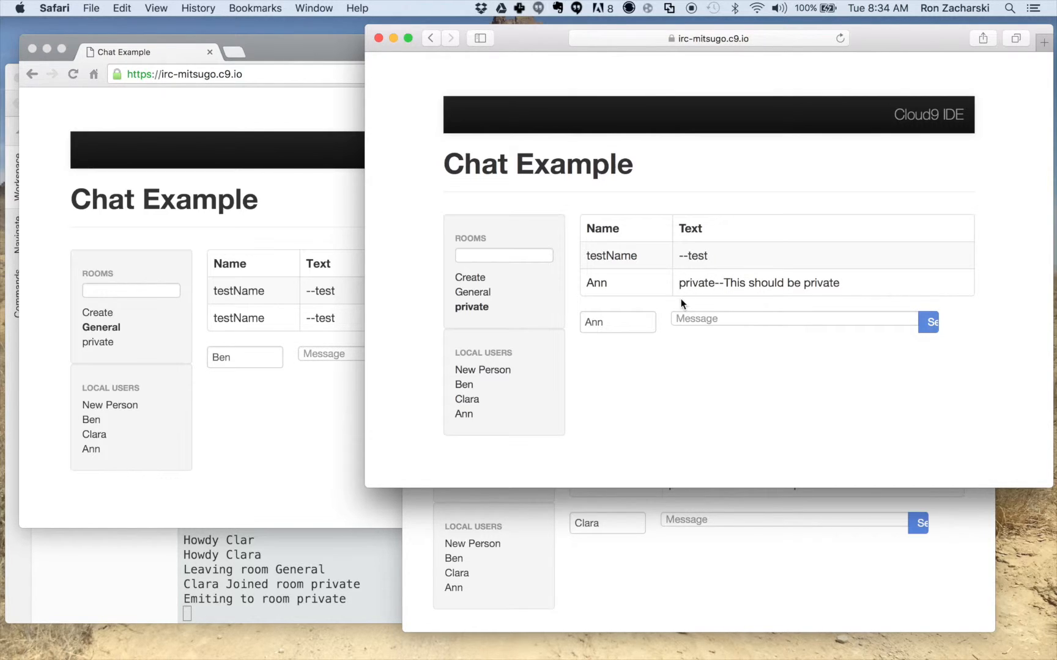
mouse_move(858, 293)
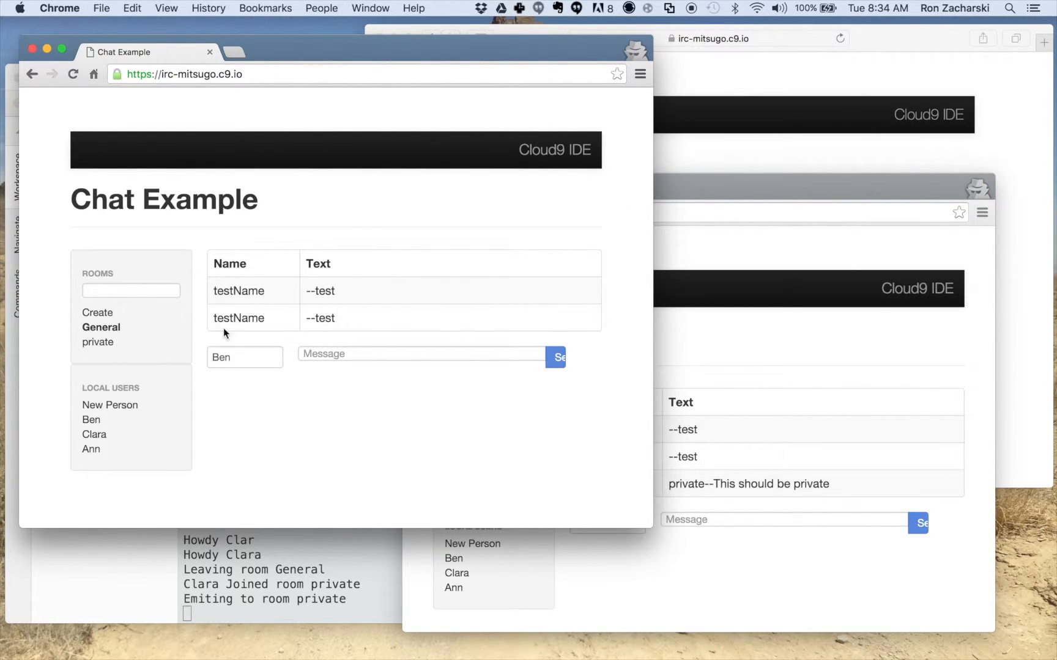
Step: As Ben, send 'This is in the room general' to the General room
click(420, 356)
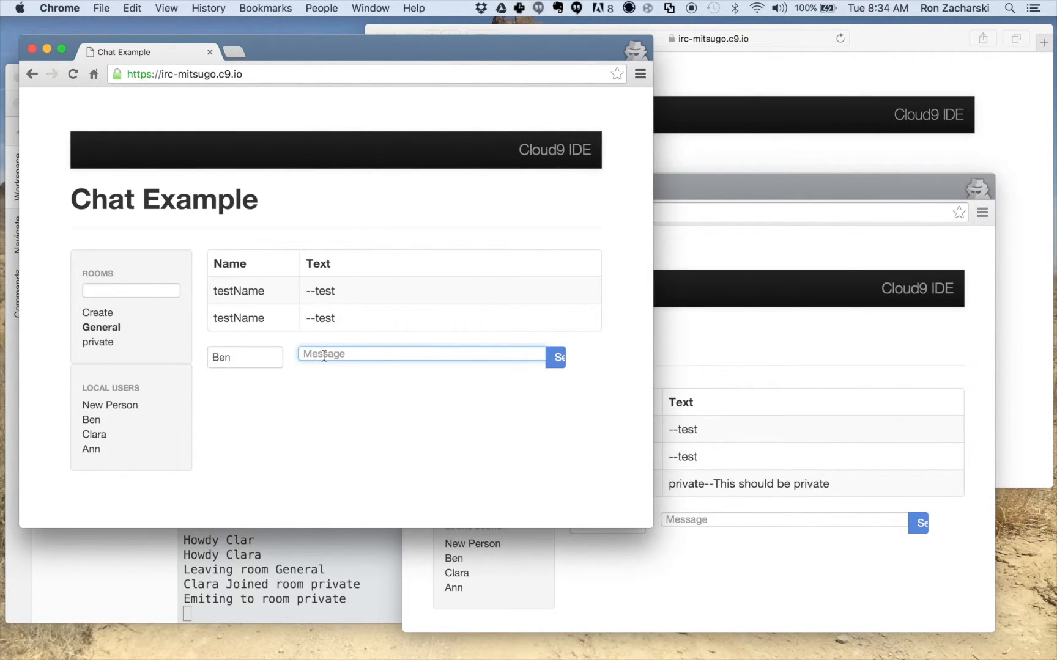
text(This is in)
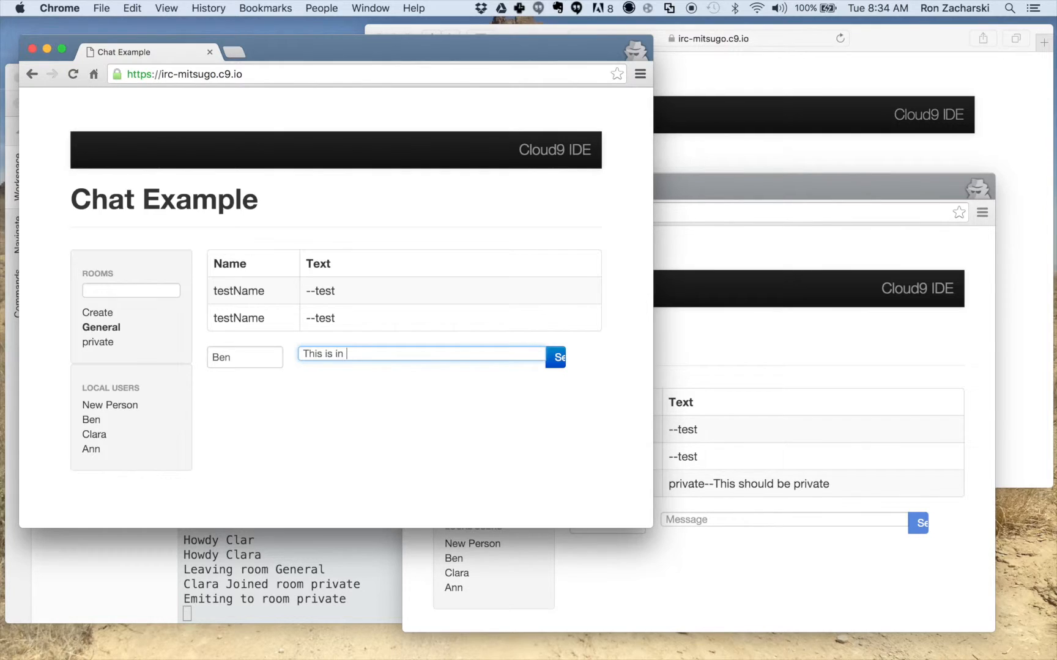
text(the room genera)
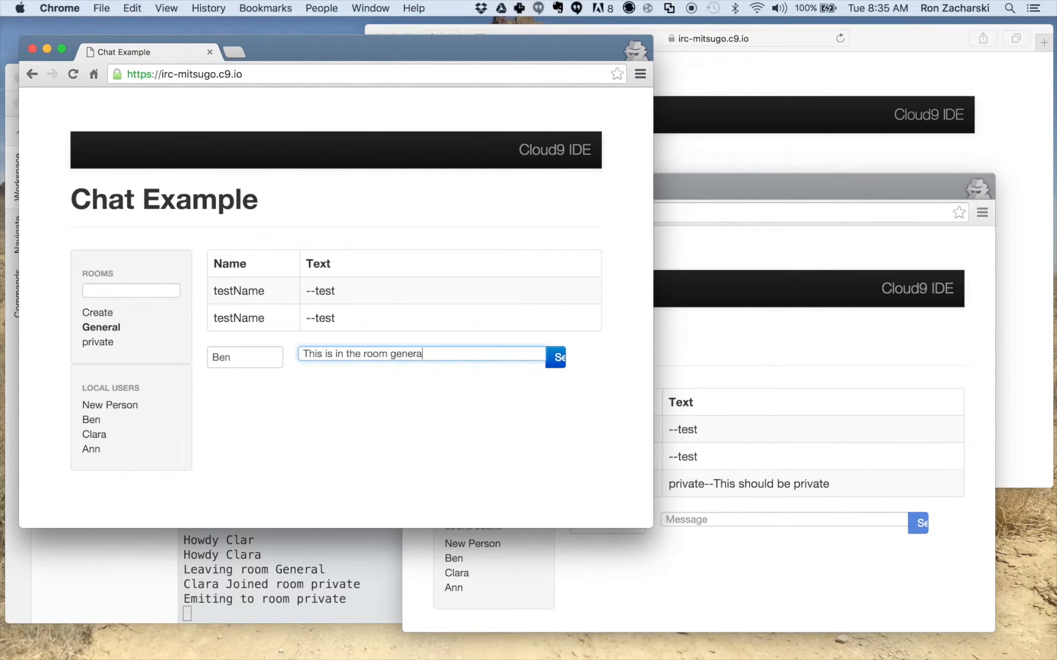
click(555, 358)
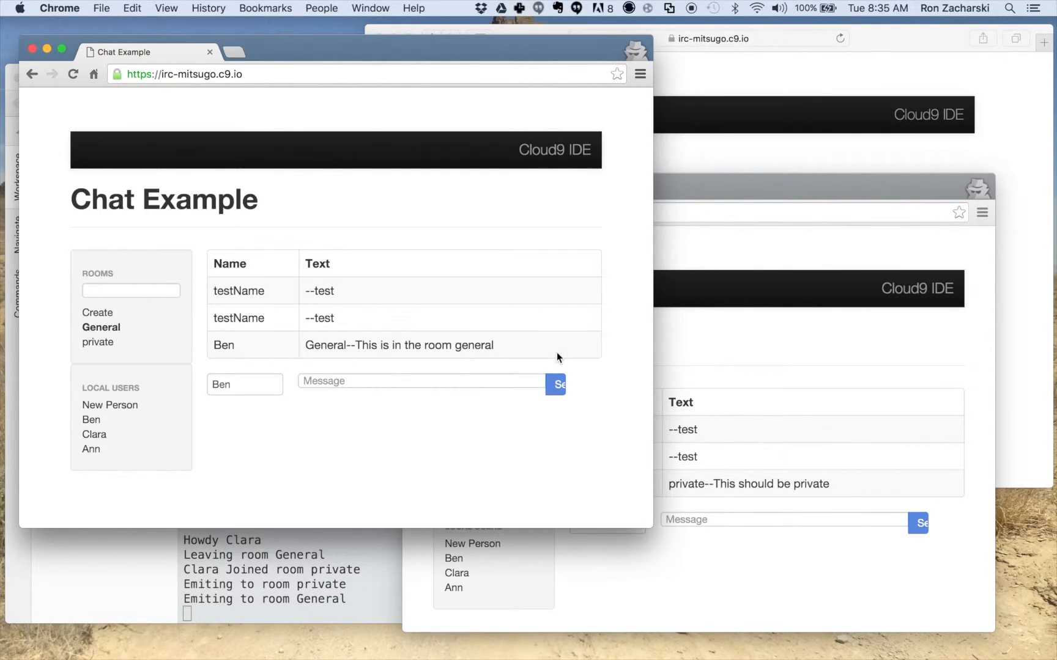
mouse_move(423, 281)
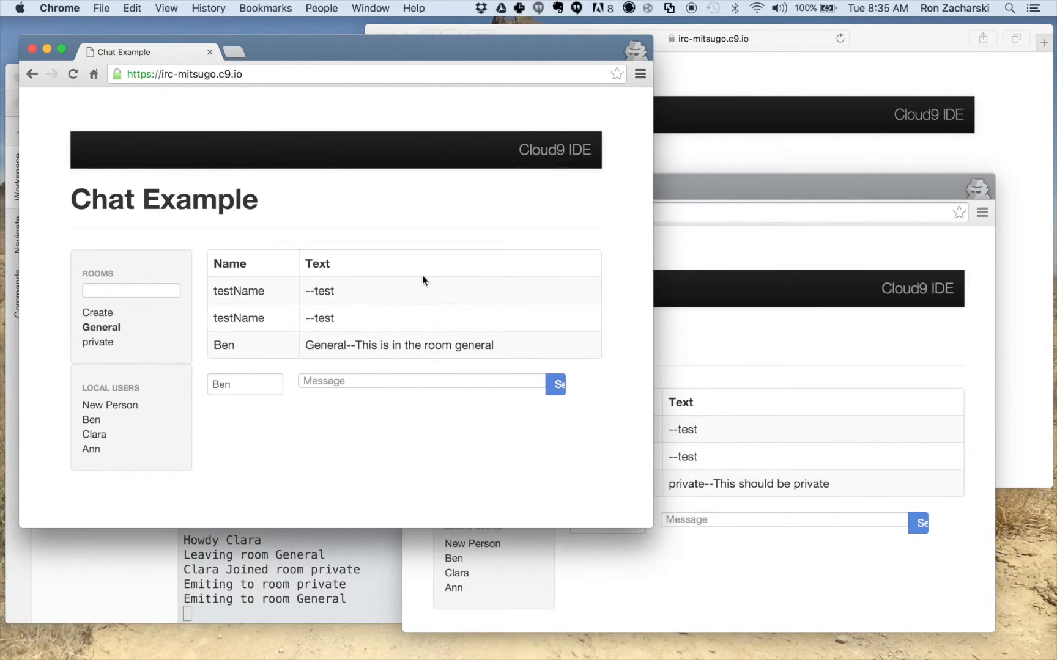
mouse_move(694, 423)
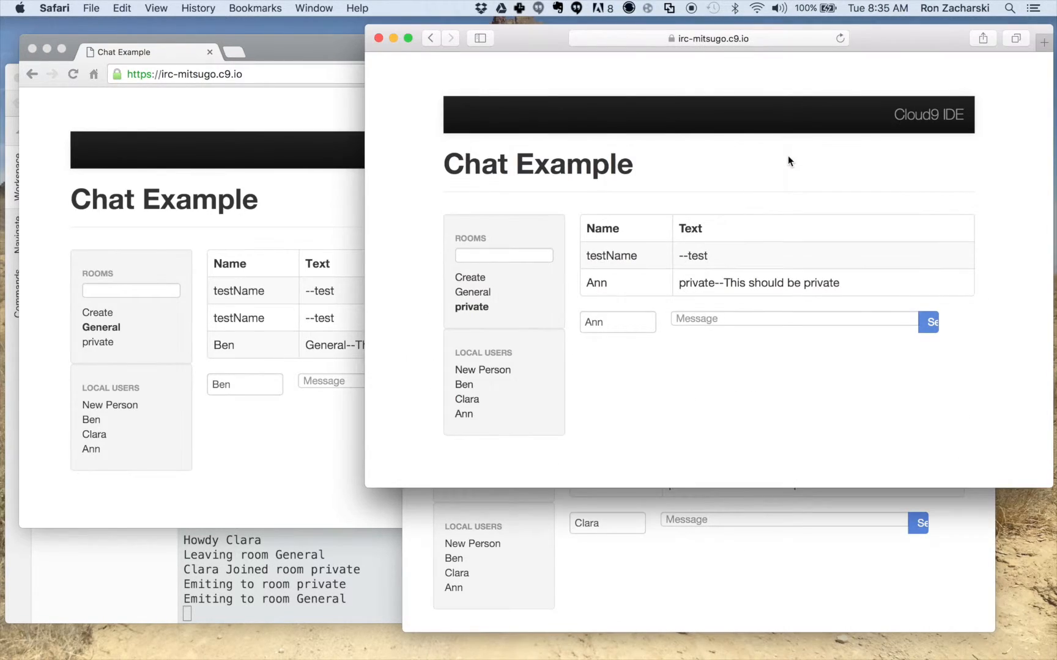
mouse_move(447, 226)
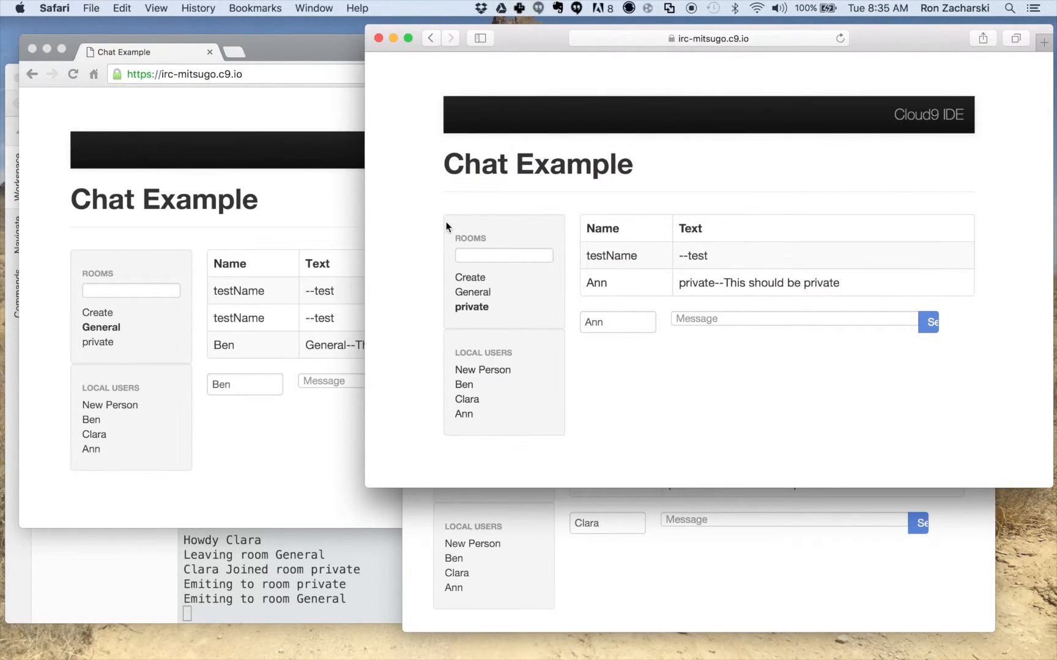
Step: Move Ann from private into General and start writing a greeting there
click(473, 292)
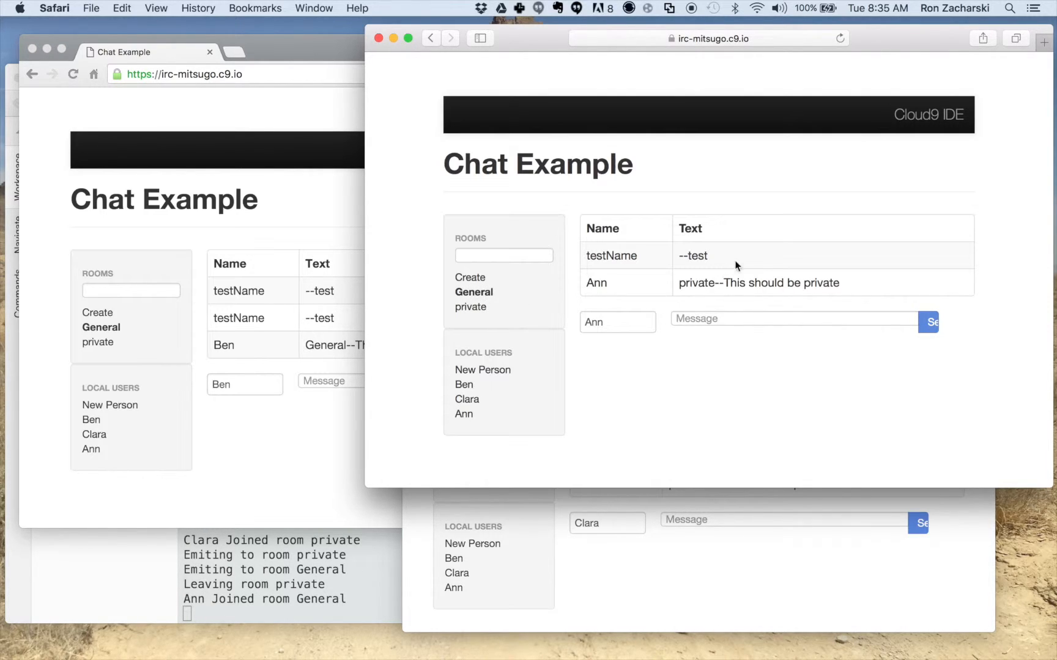
mouse_move(739, 265)
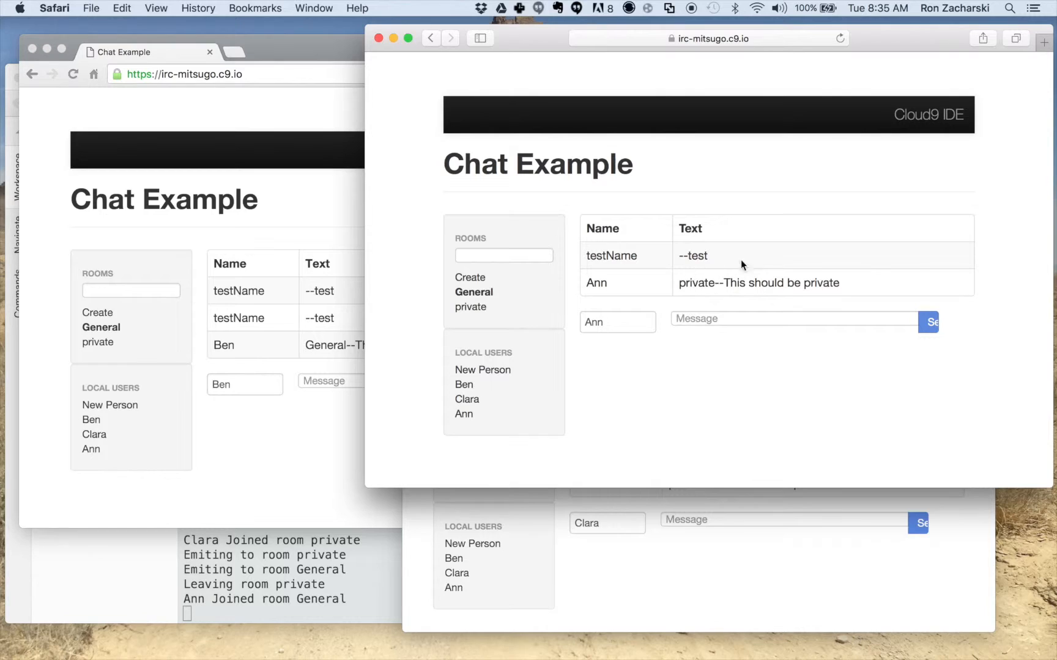
mouse_move(748, 250)
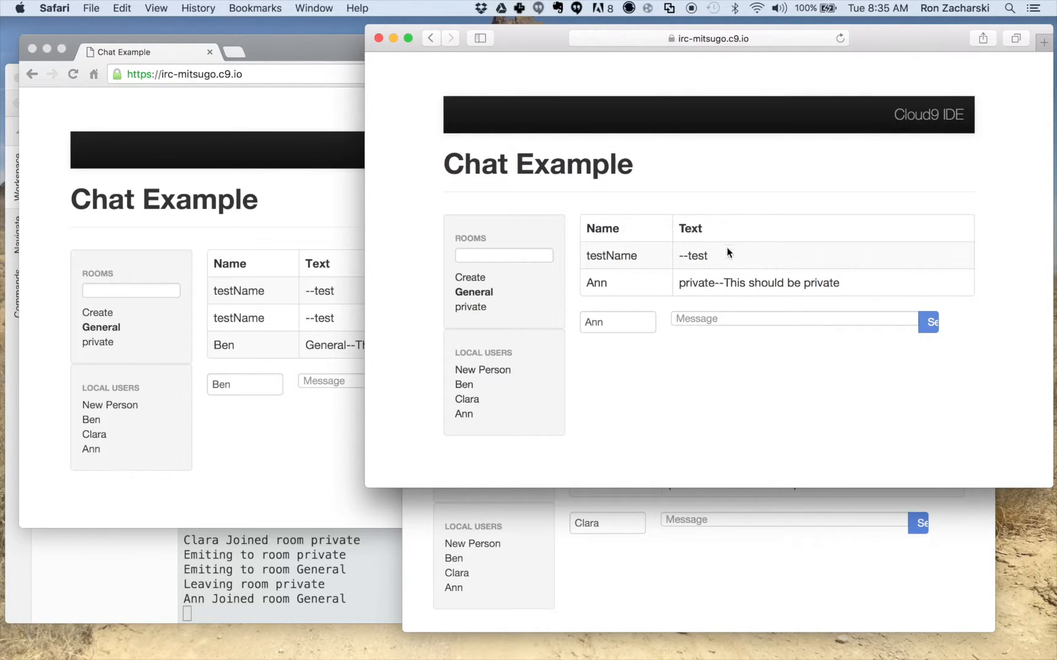
mouse_move(686, 333)
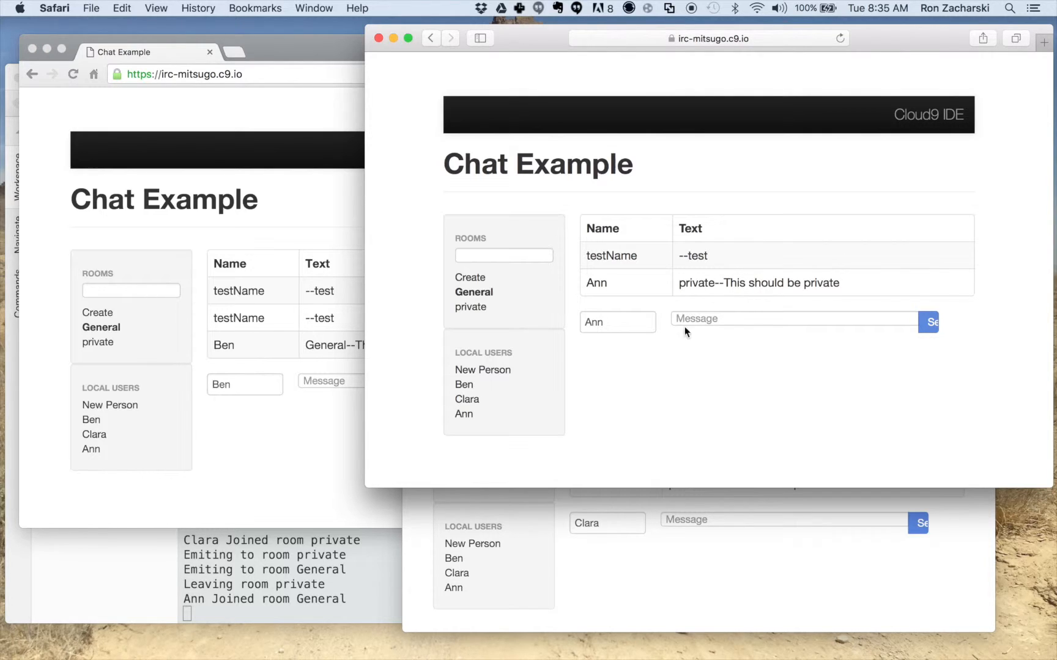
click(795, 318)
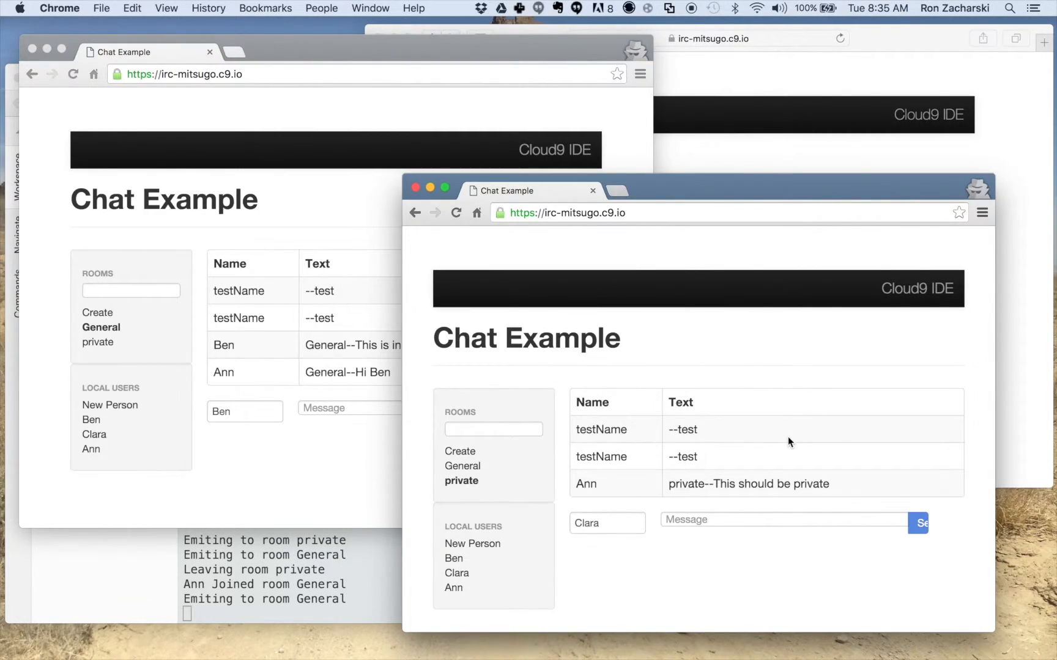
mouse_move(764, 292)
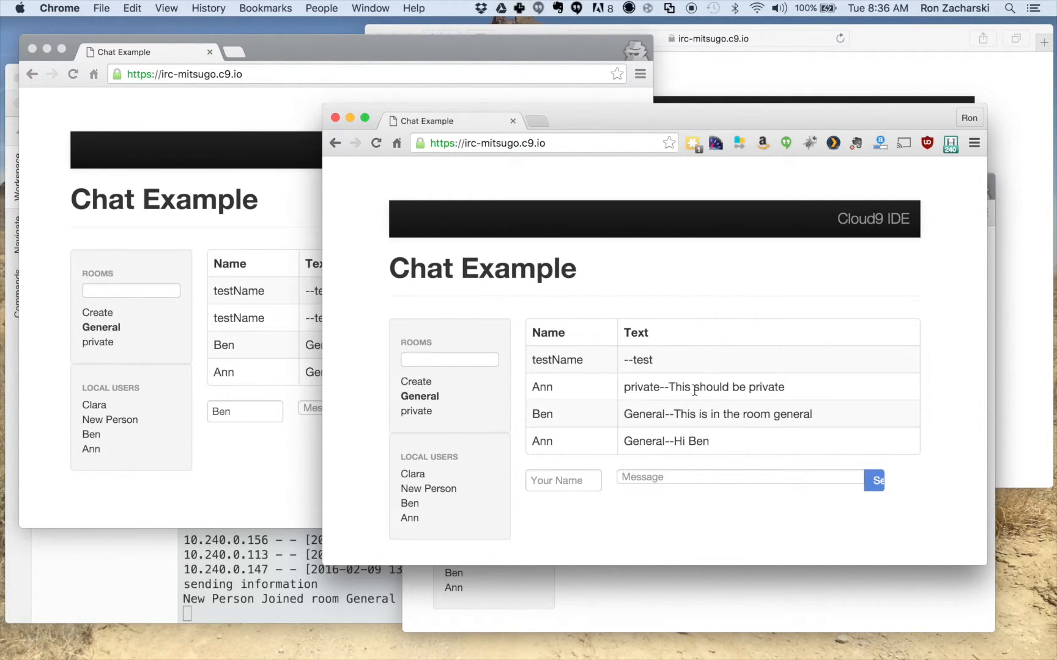
Step: Join the new Chrome user to private and move Clara over to General
click(416, 411)
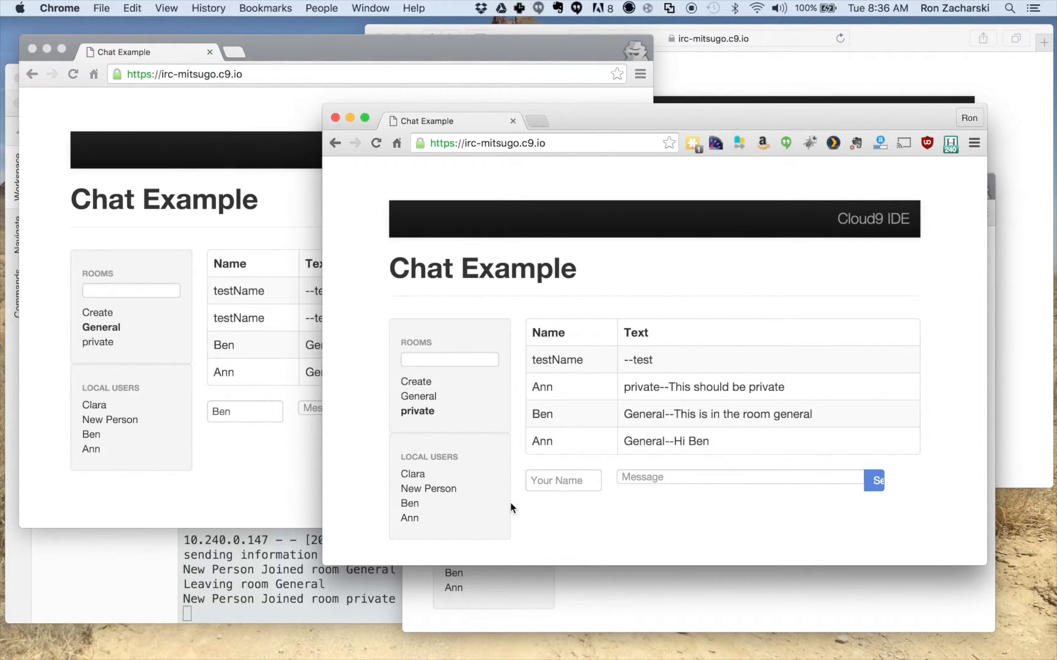
mouse_move(570, 570)
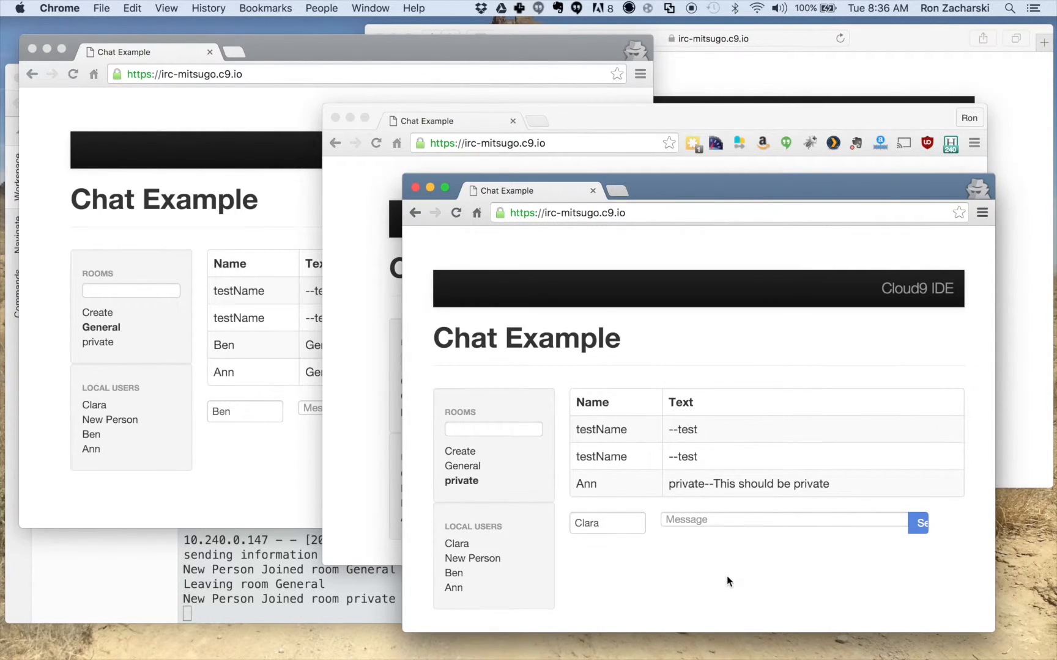
mouse_move(583, 478)
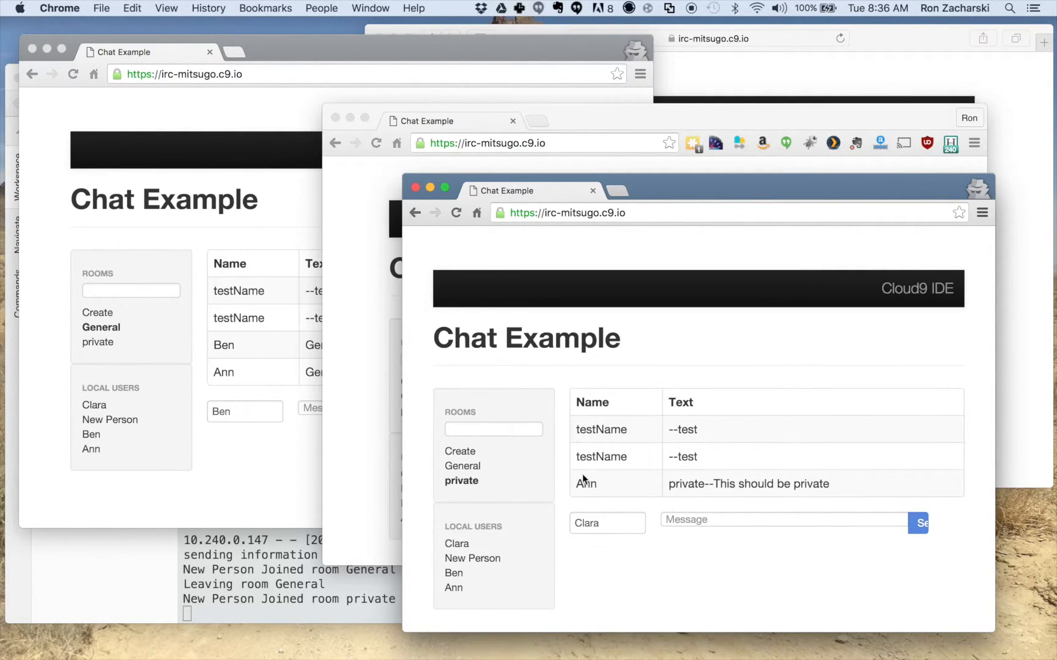
click(463, 466)
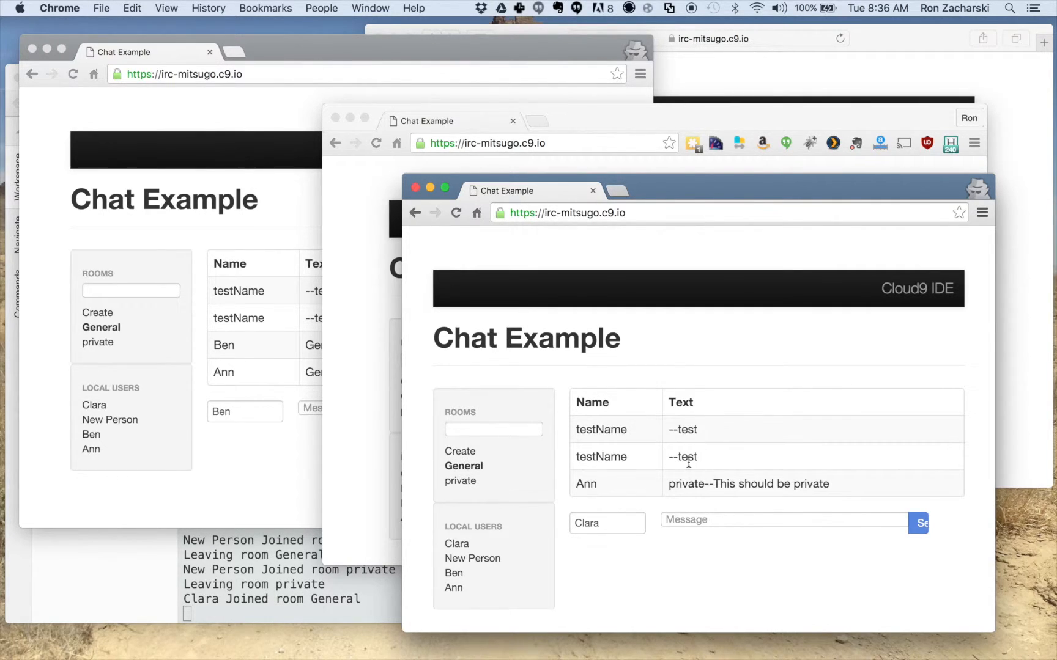